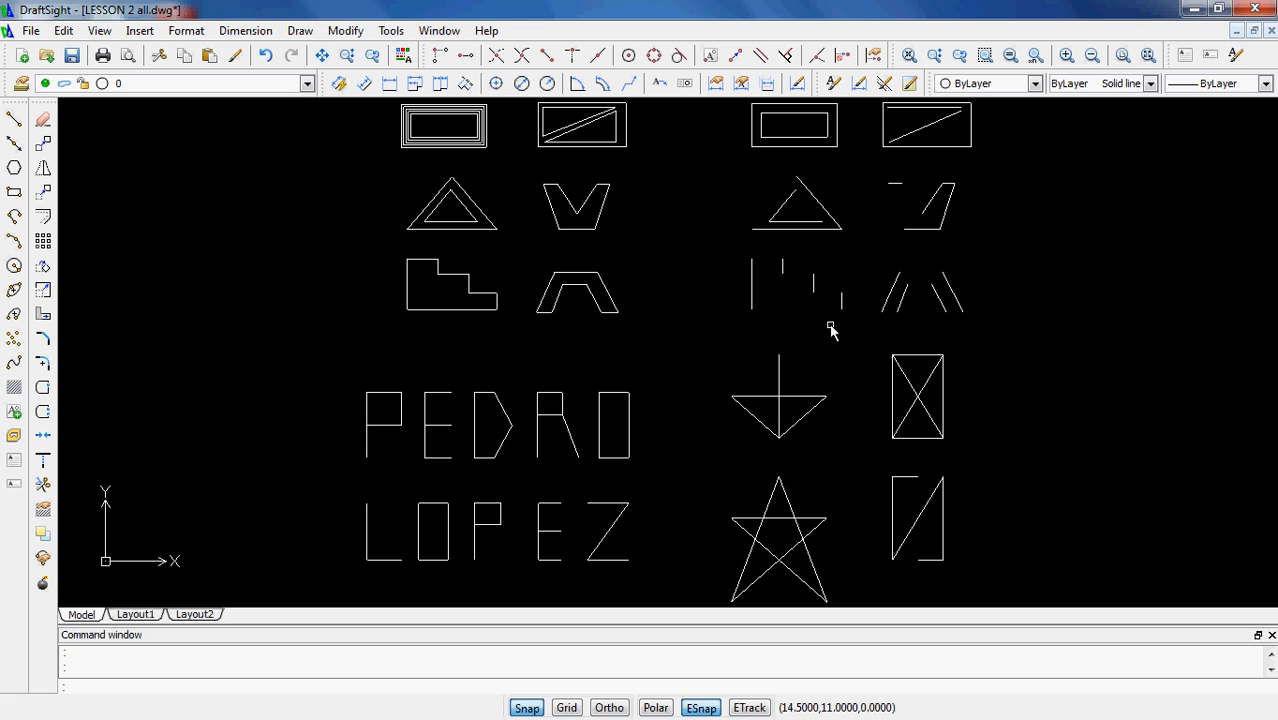
mouse_move(360, 210)
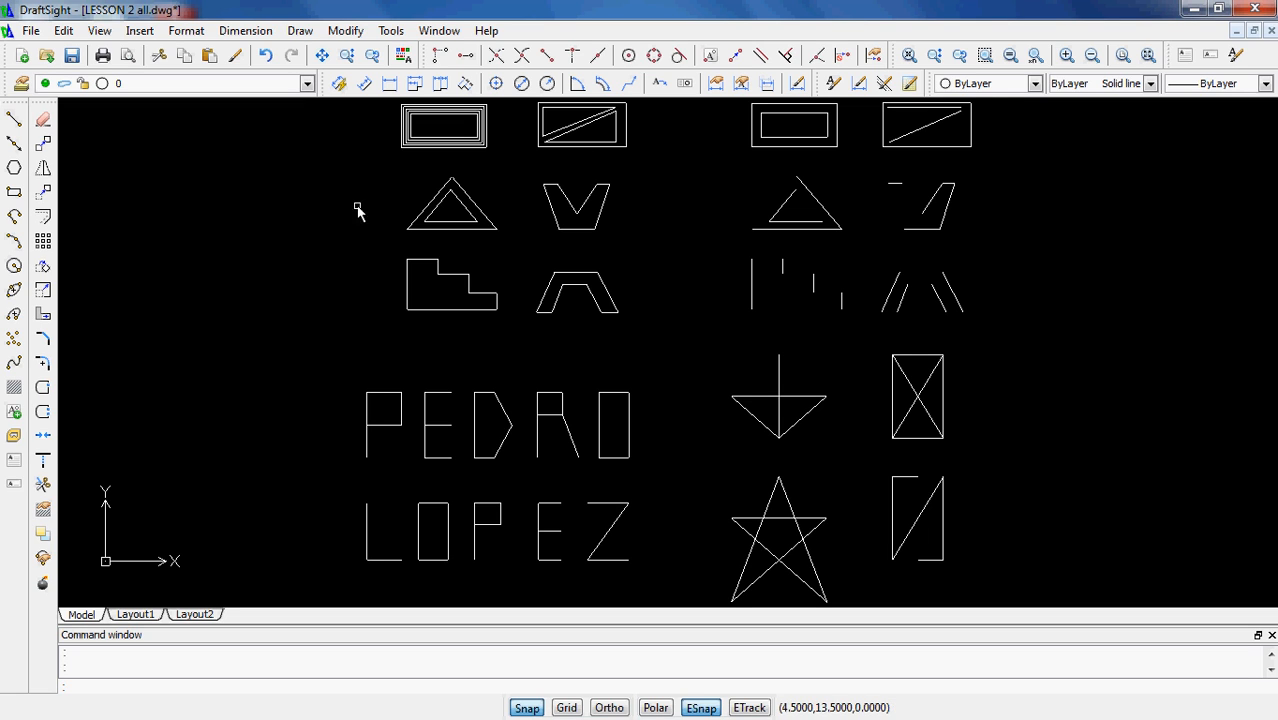
mouse_move(358, 235)
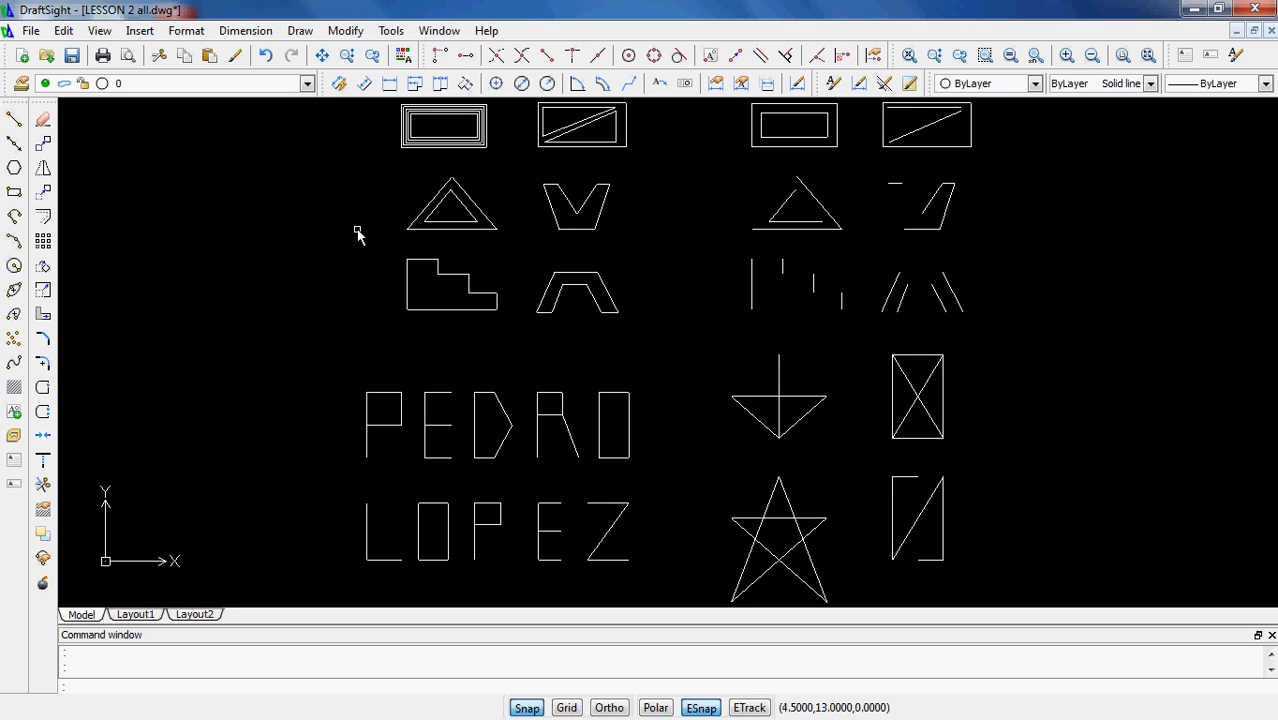
mouse_move(1021, 258)
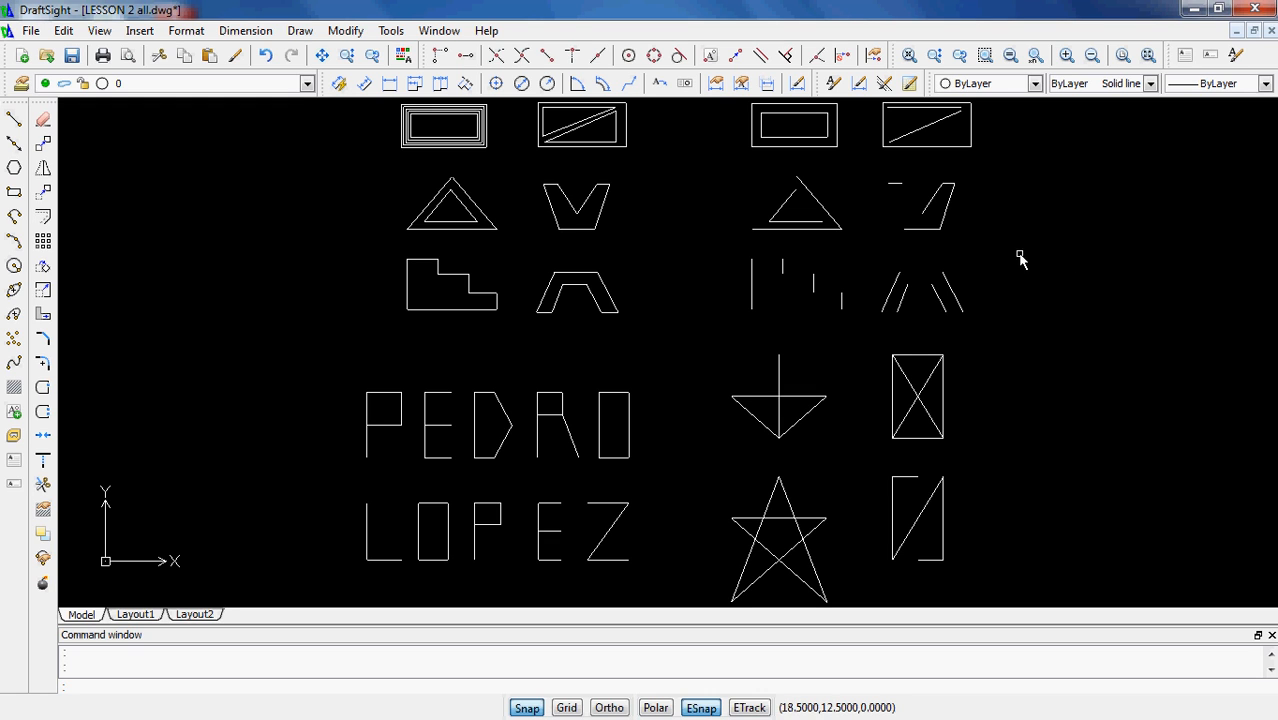
mouse_move(949, 472)
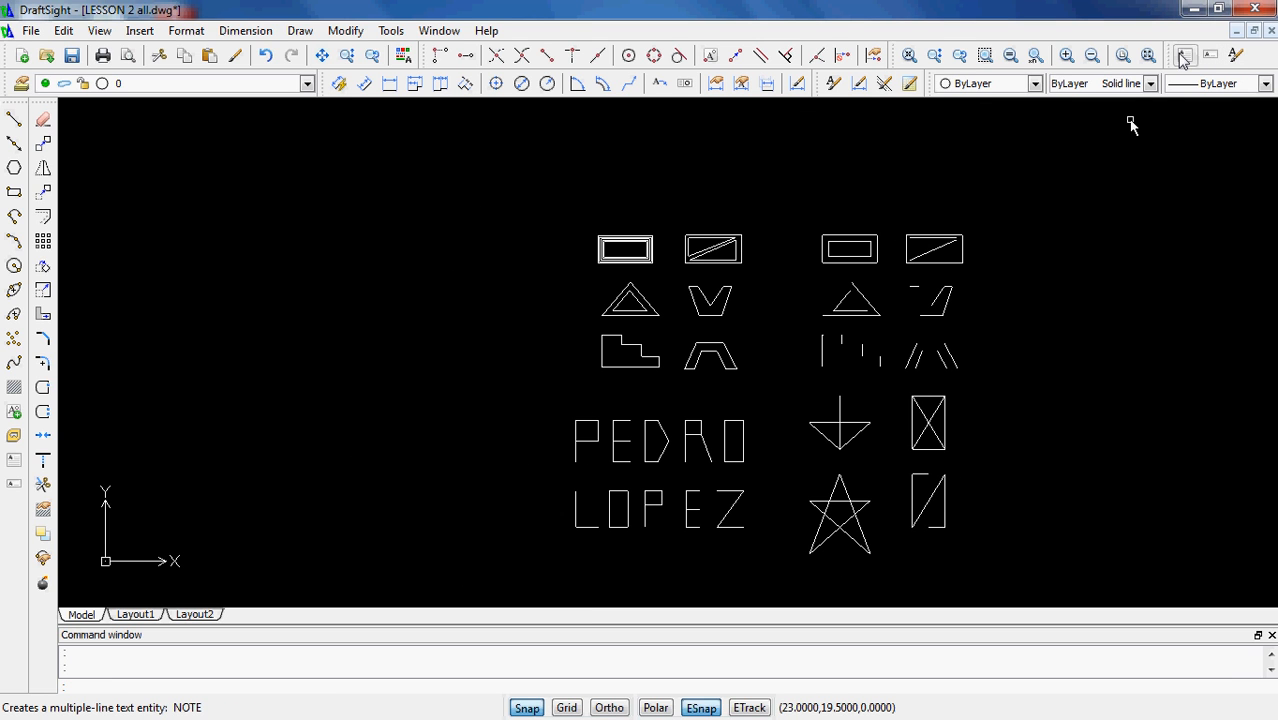
mouse_move(1184, 57)
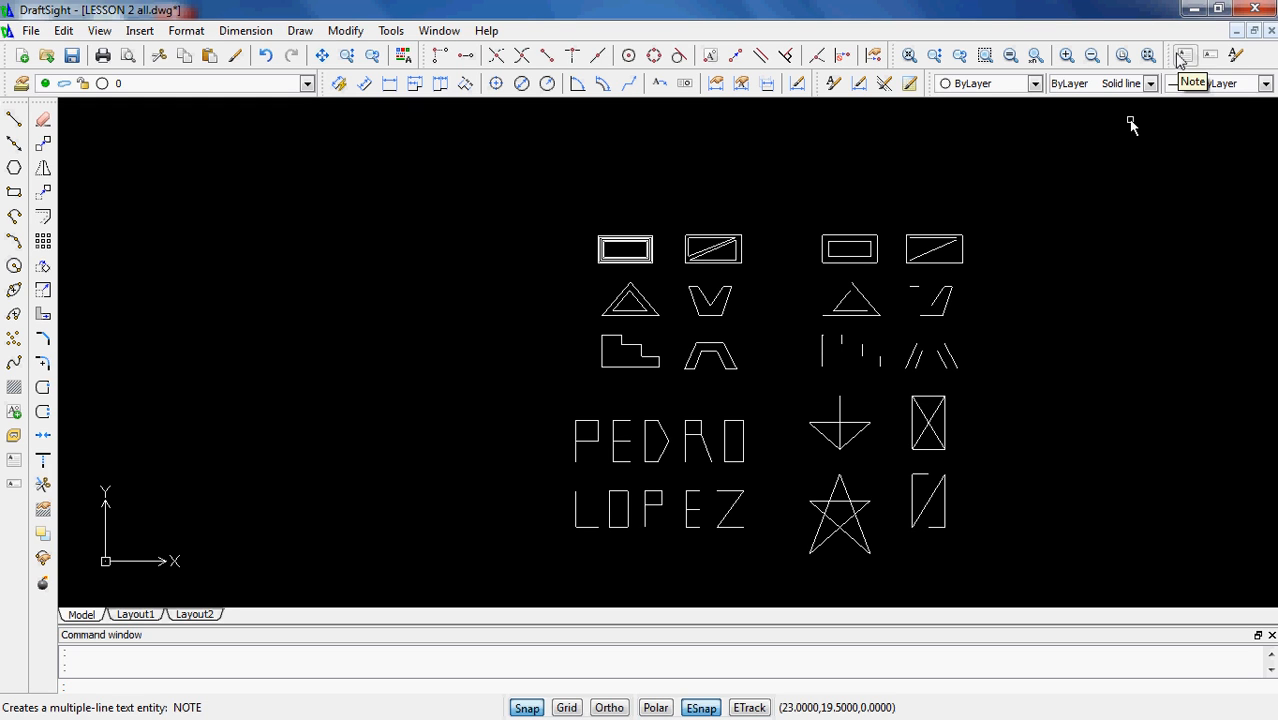
mouse_move(1211, 55)
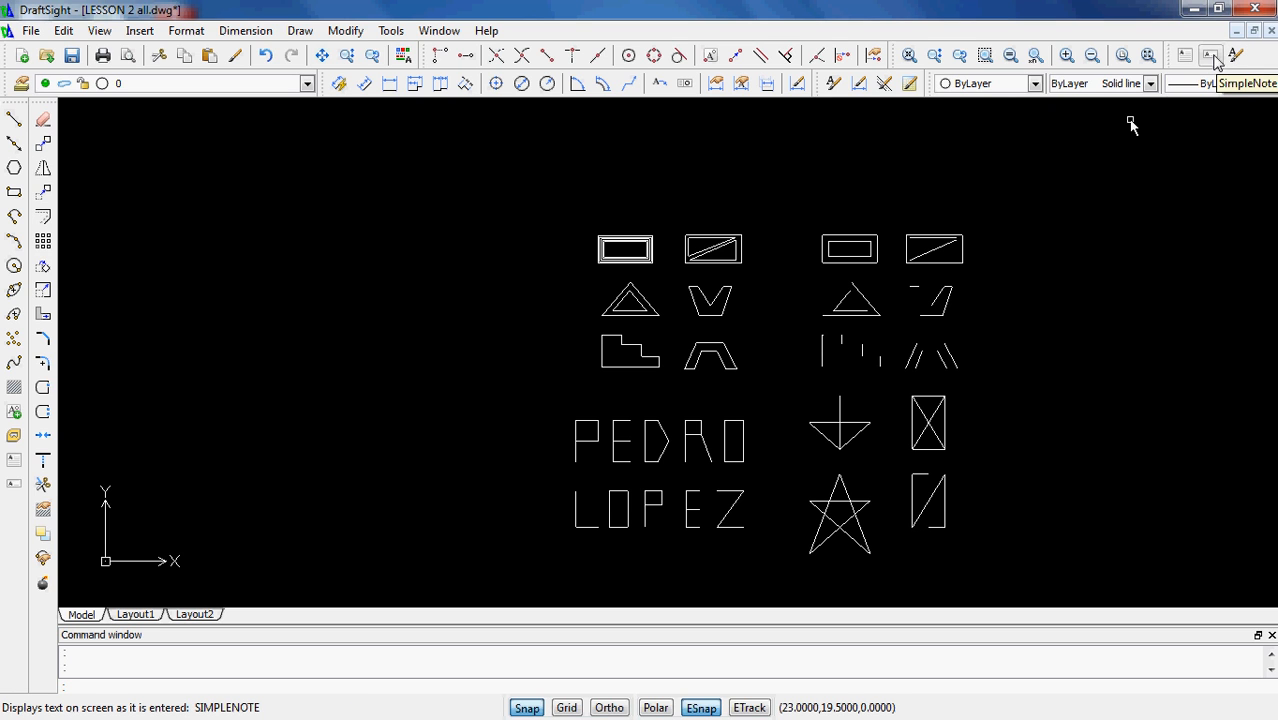
Step: Start a SimpleNote and enter the text 'MR. BRADLEY'
click(1211, 55)
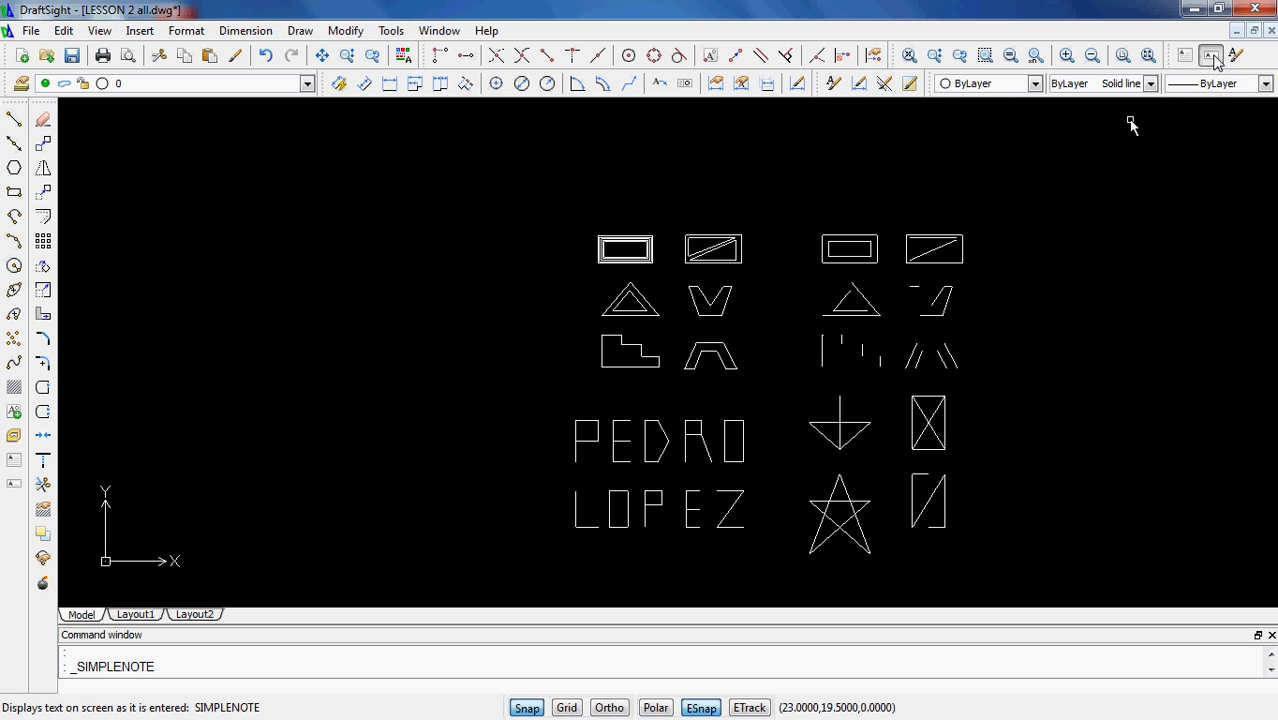
click(1211, 56)
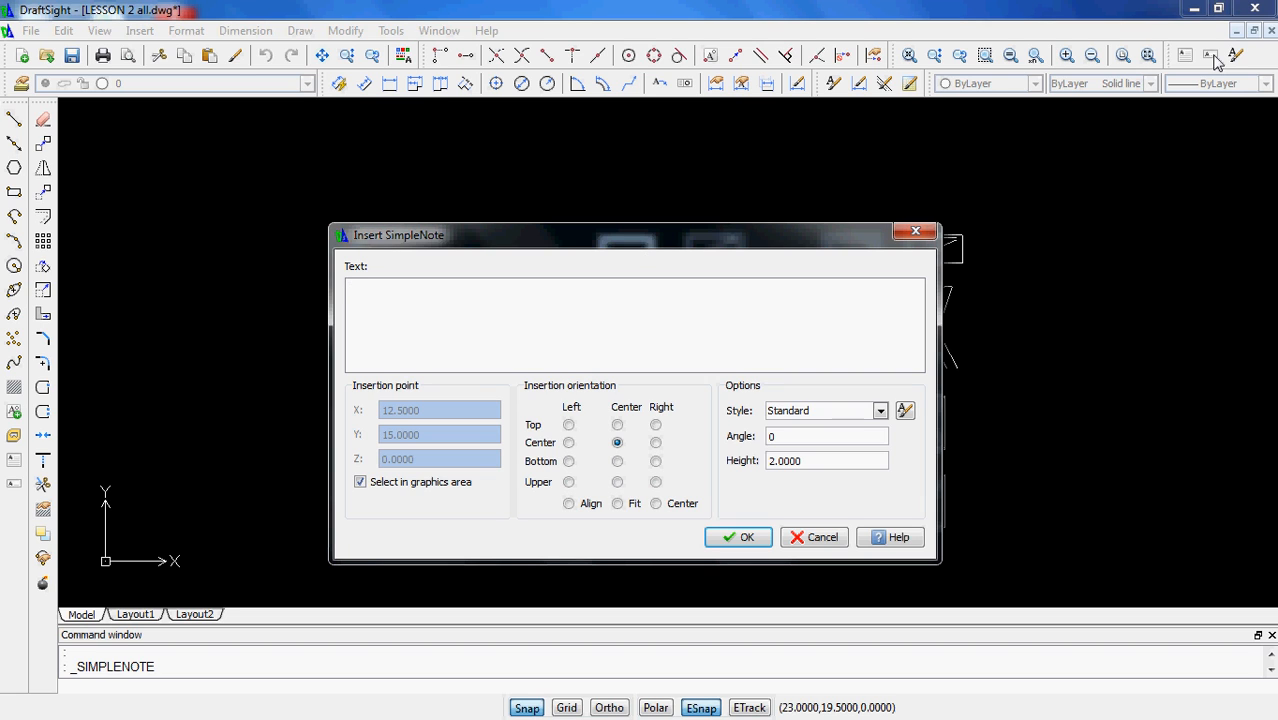
mouse_move(740, 229)
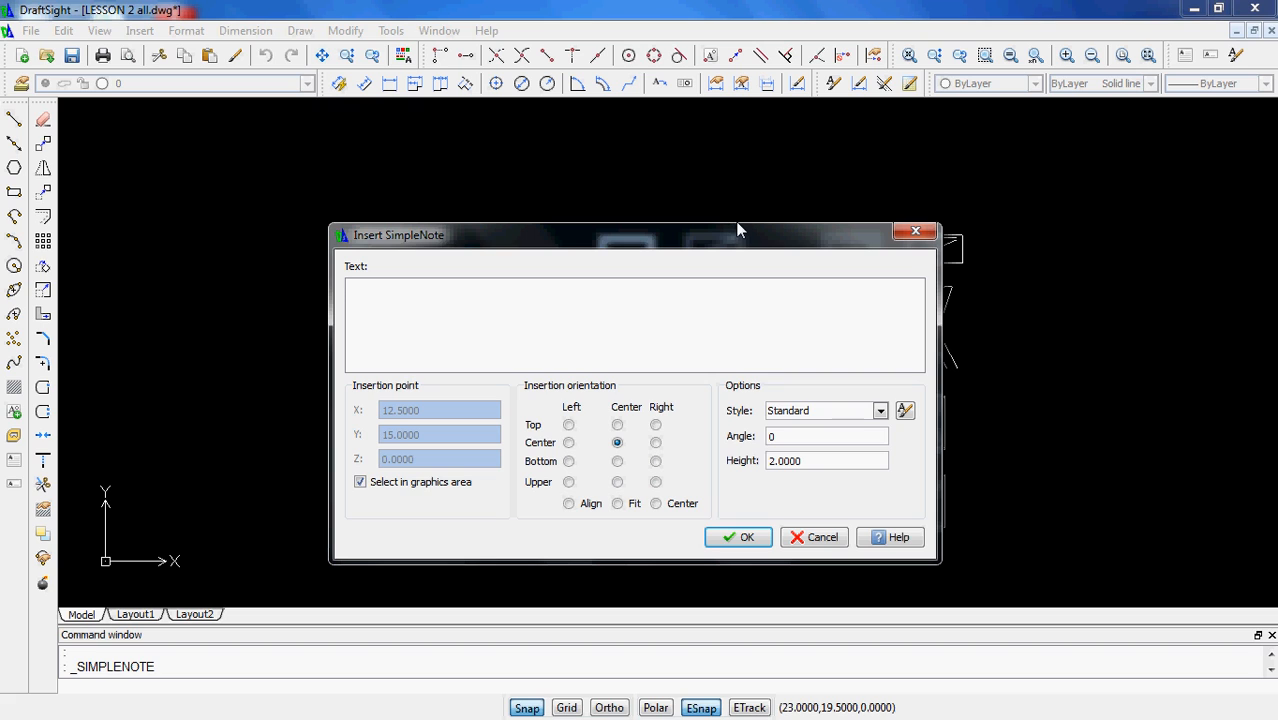
text(MR. BRADLE)
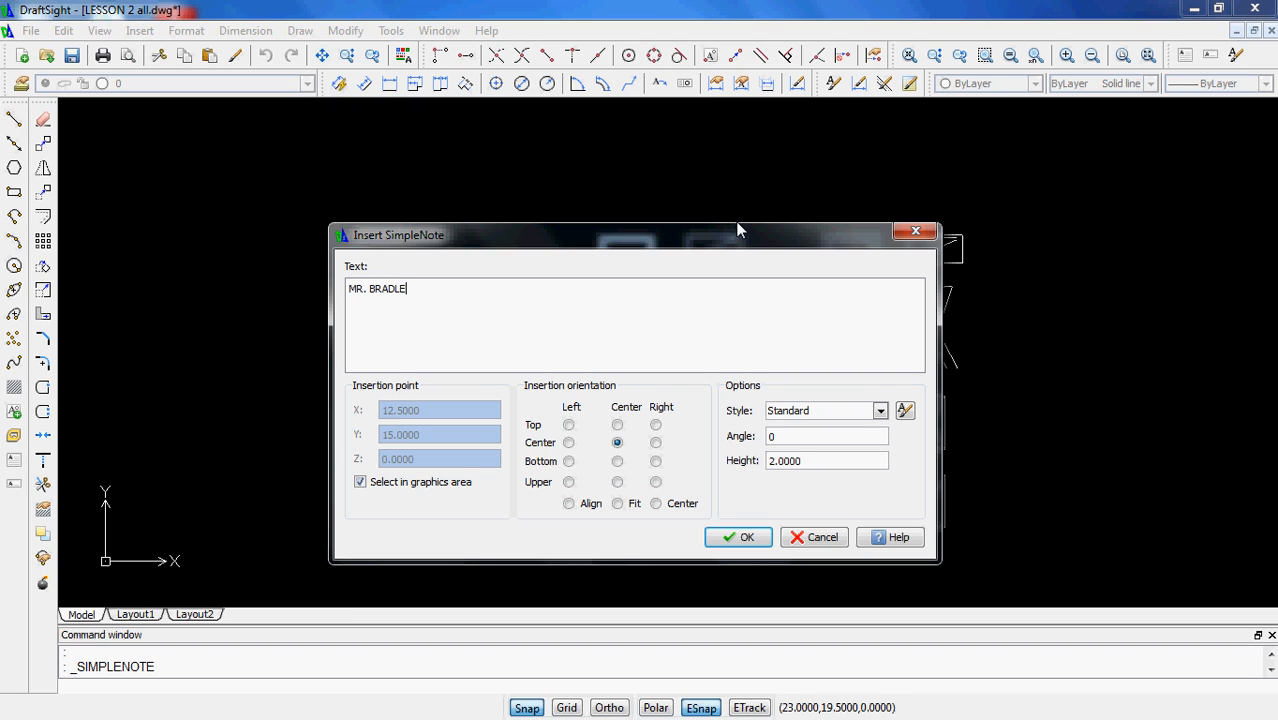
text(Y)
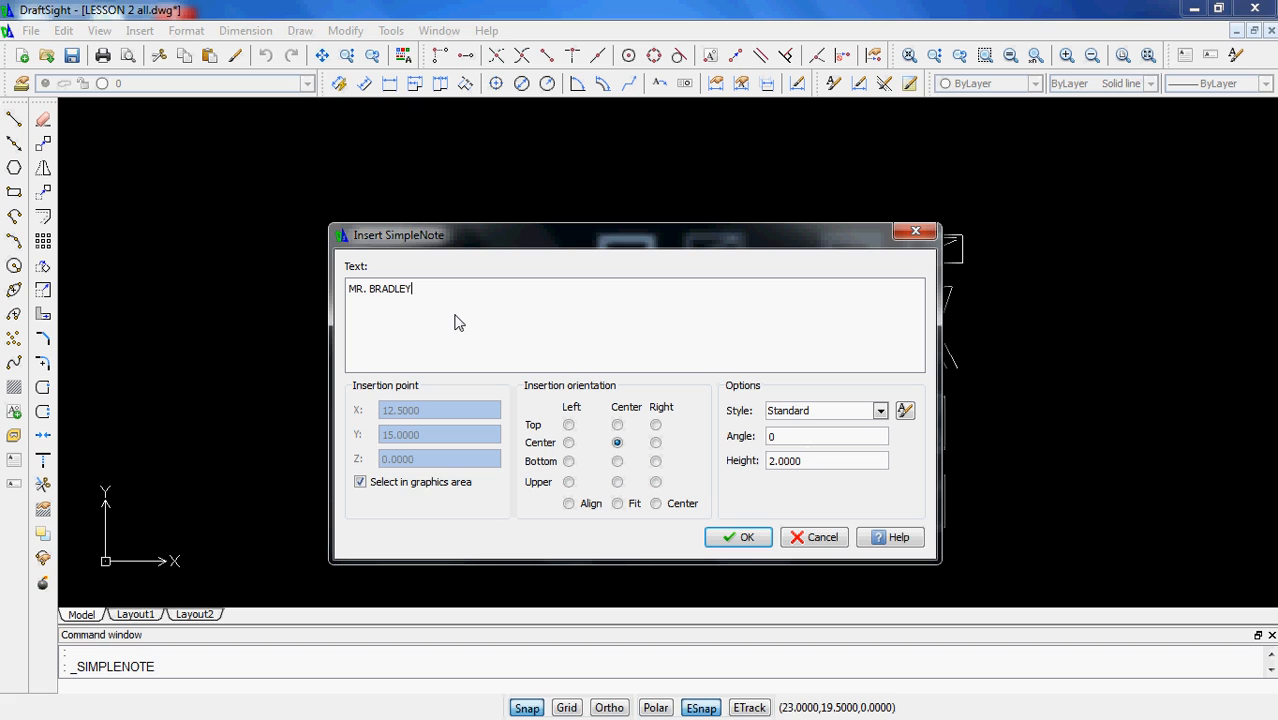
mouse_move(790, 414)
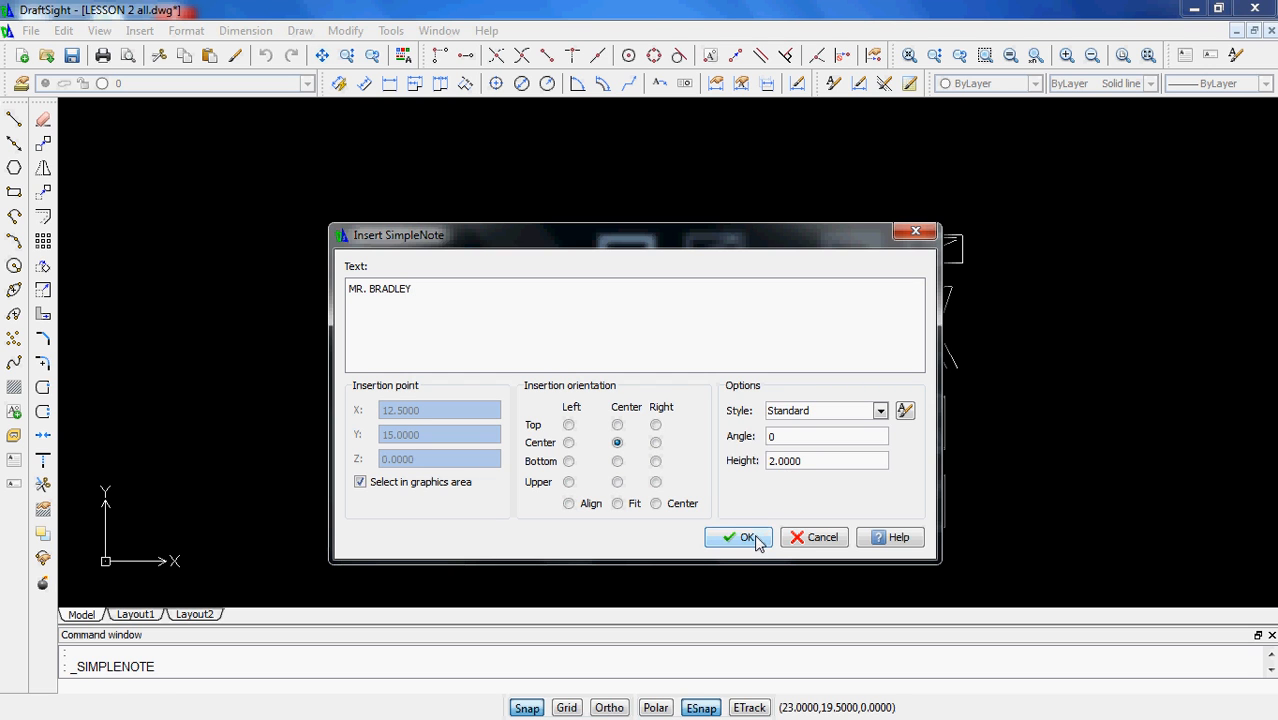
Step: Confirm the MR. BRADLEY note and place it above the lesson 2 drawings
click(739, 537)
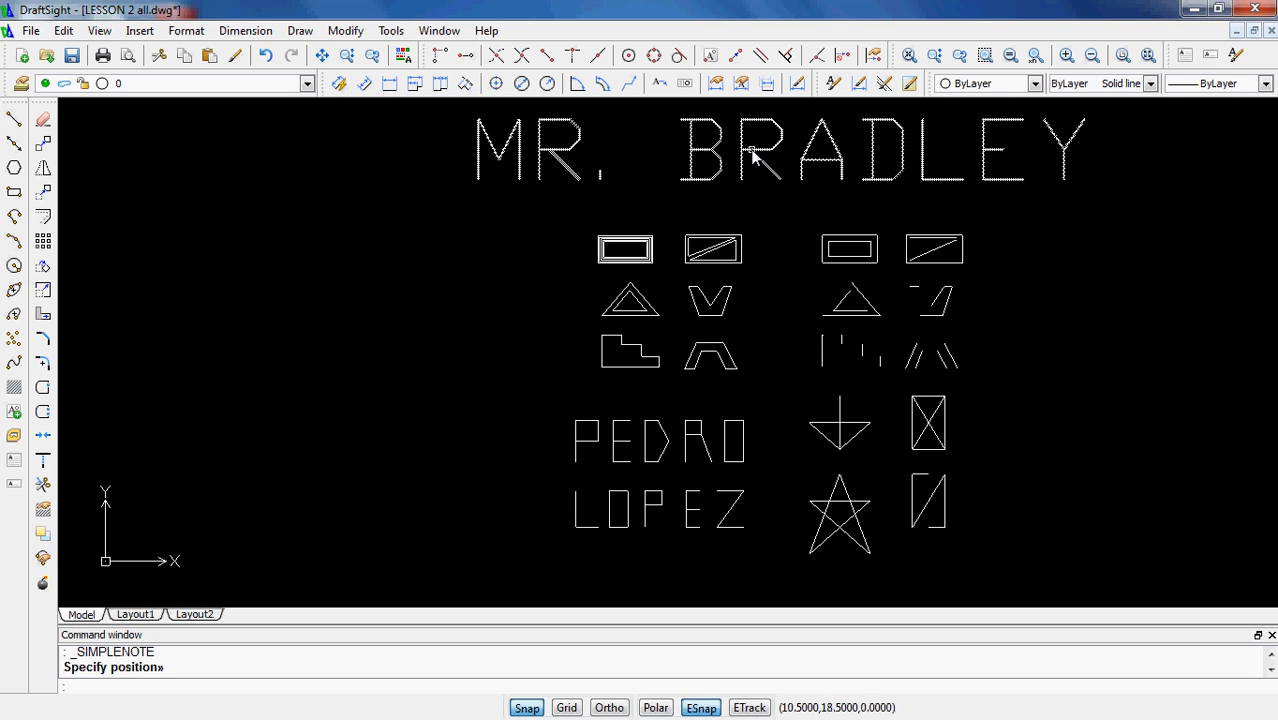
mouse_move(765, 170)
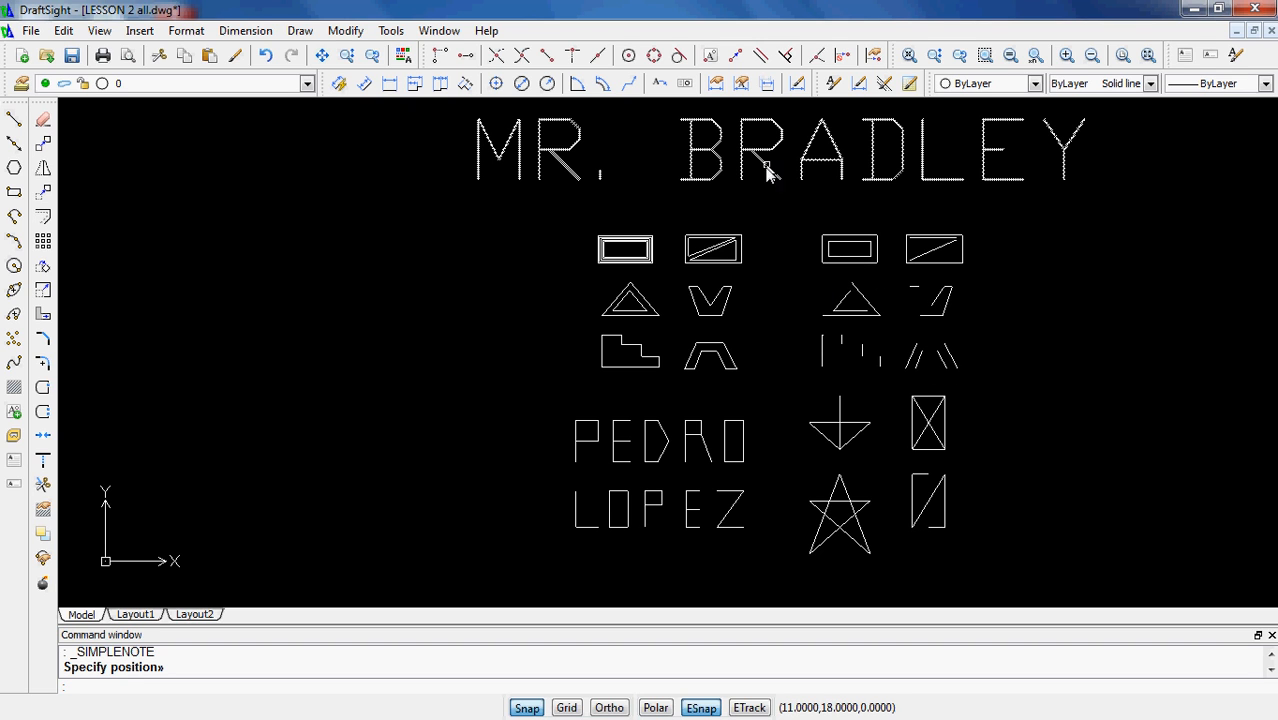
click(760, 150)
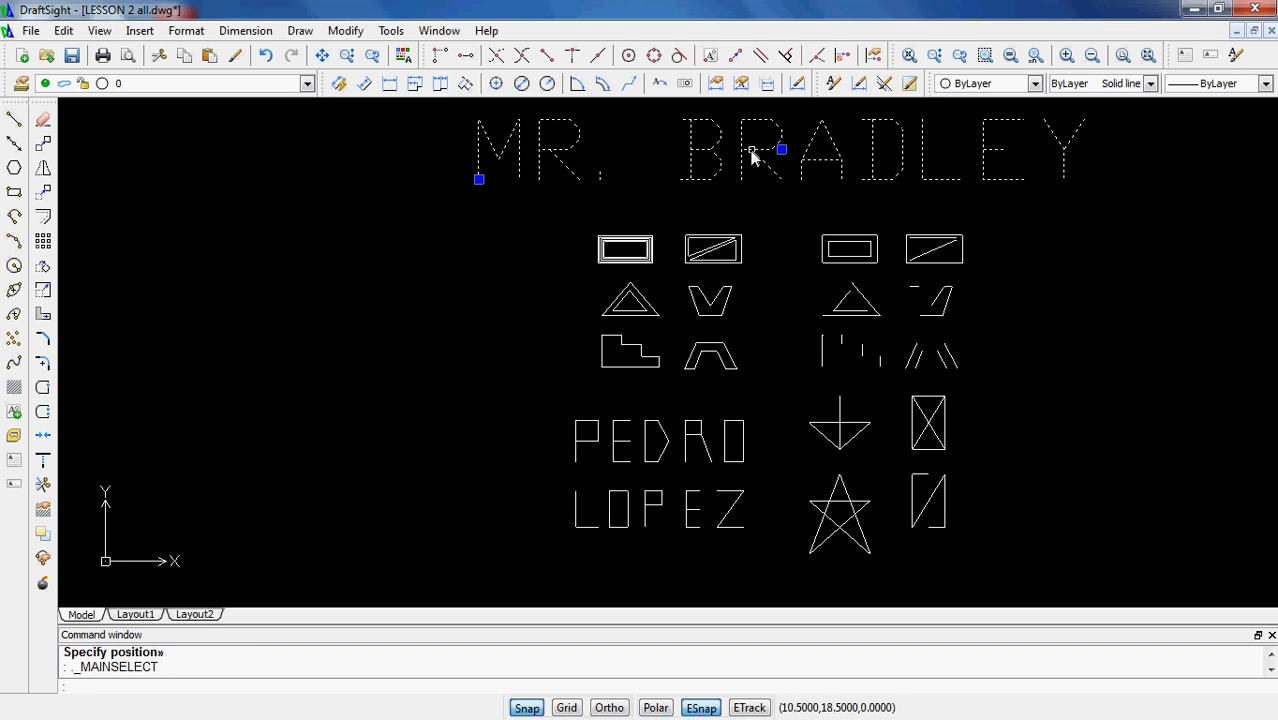
Step: Edit the MR. BRADLEY note and change its height from 2 to .75
double_click(750, 150)
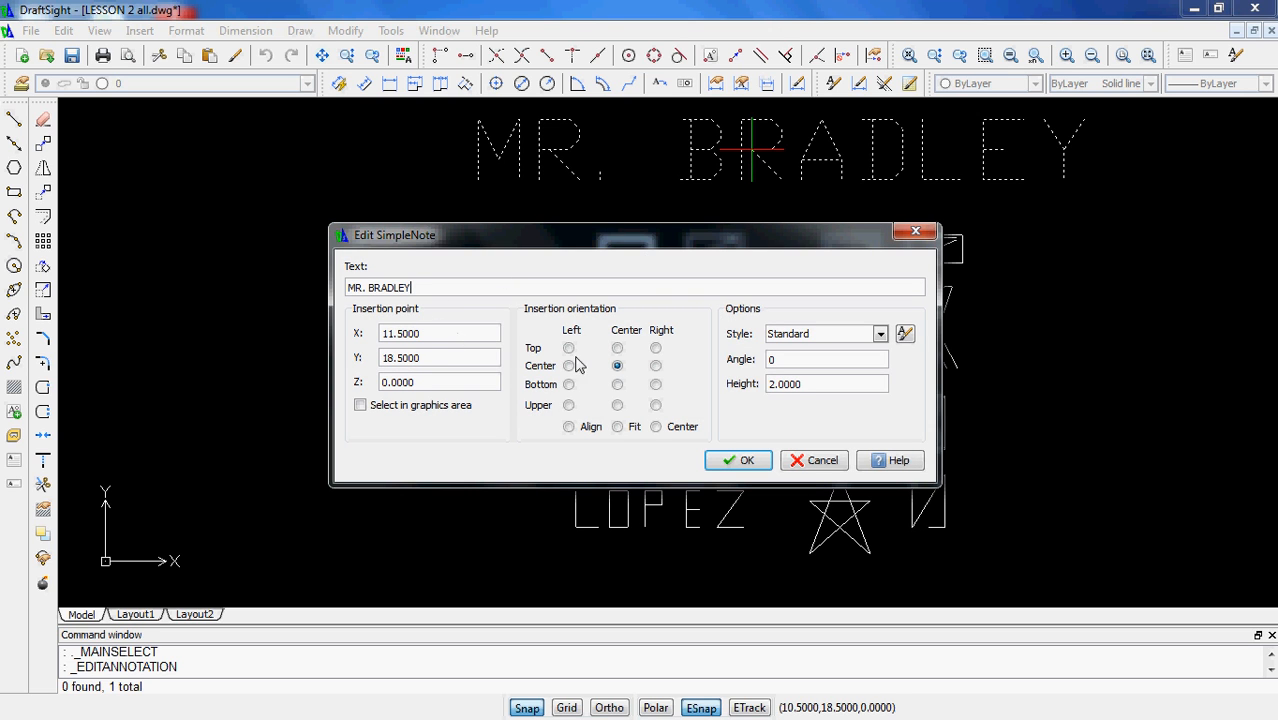
triple_click(826, 383)
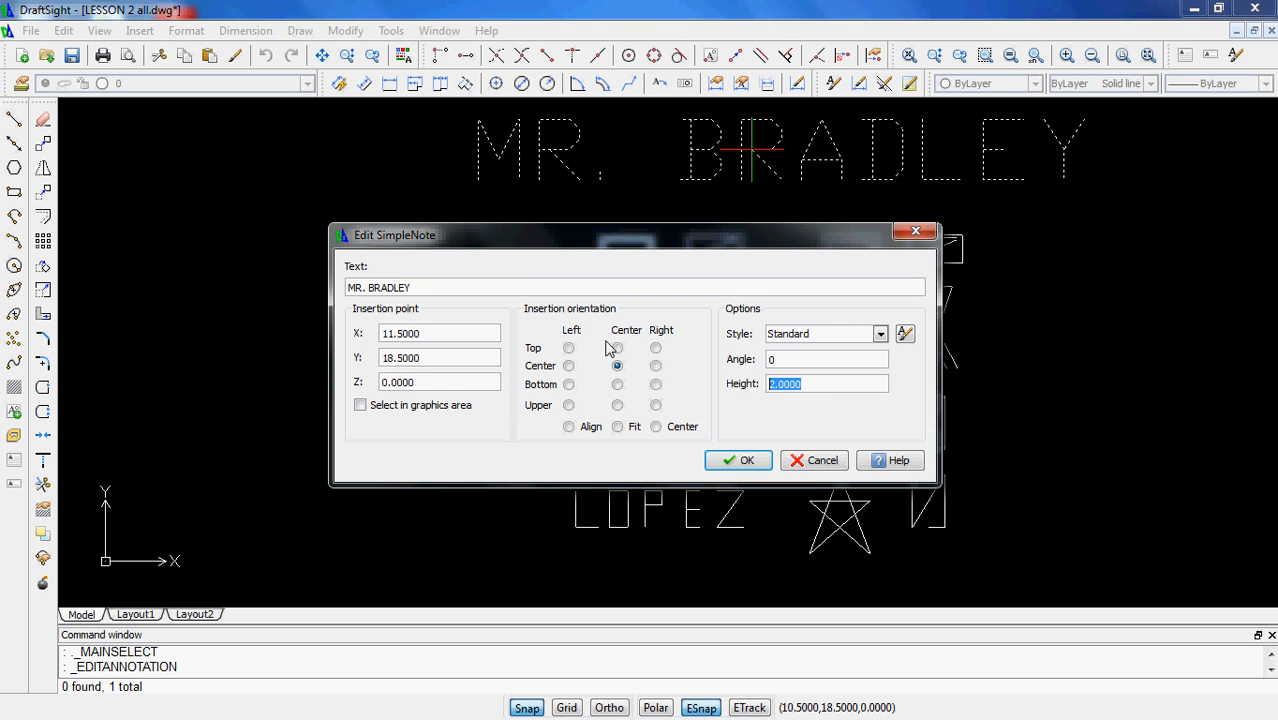
text(.75)
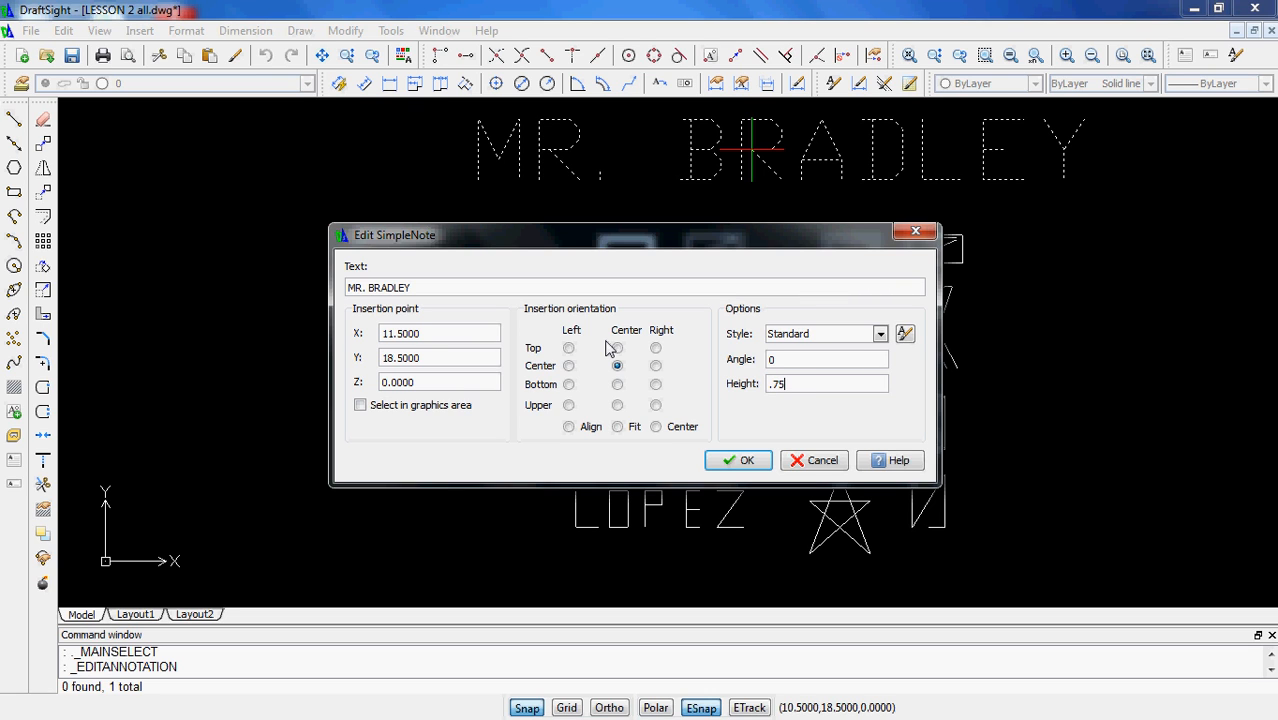
mouse_move(790, 347)
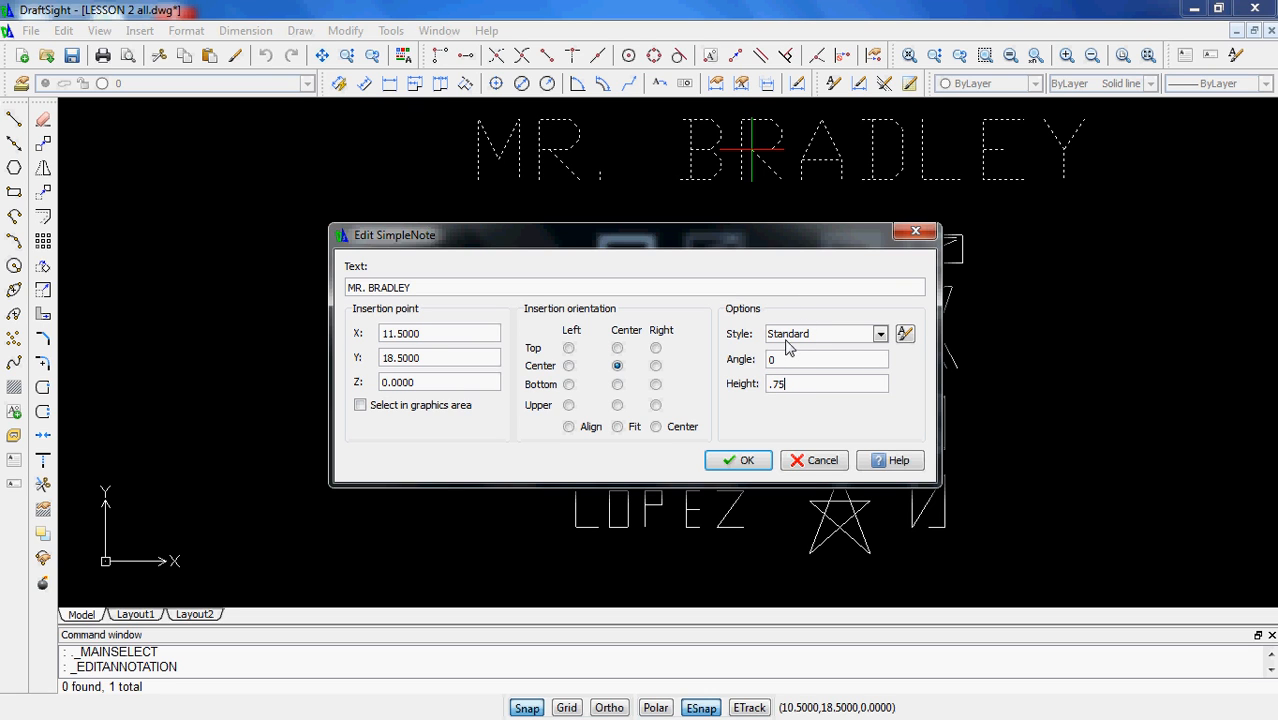
mouse_move(585, 161)
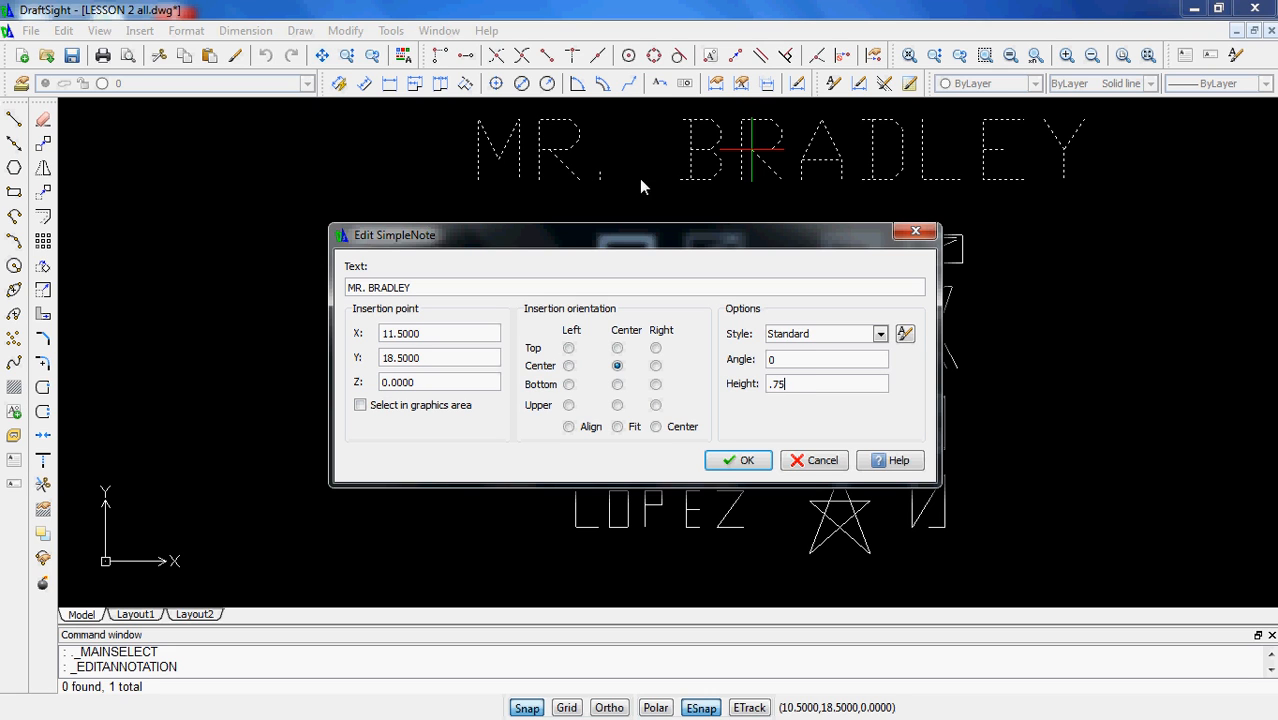
mouse_move(600, 189)
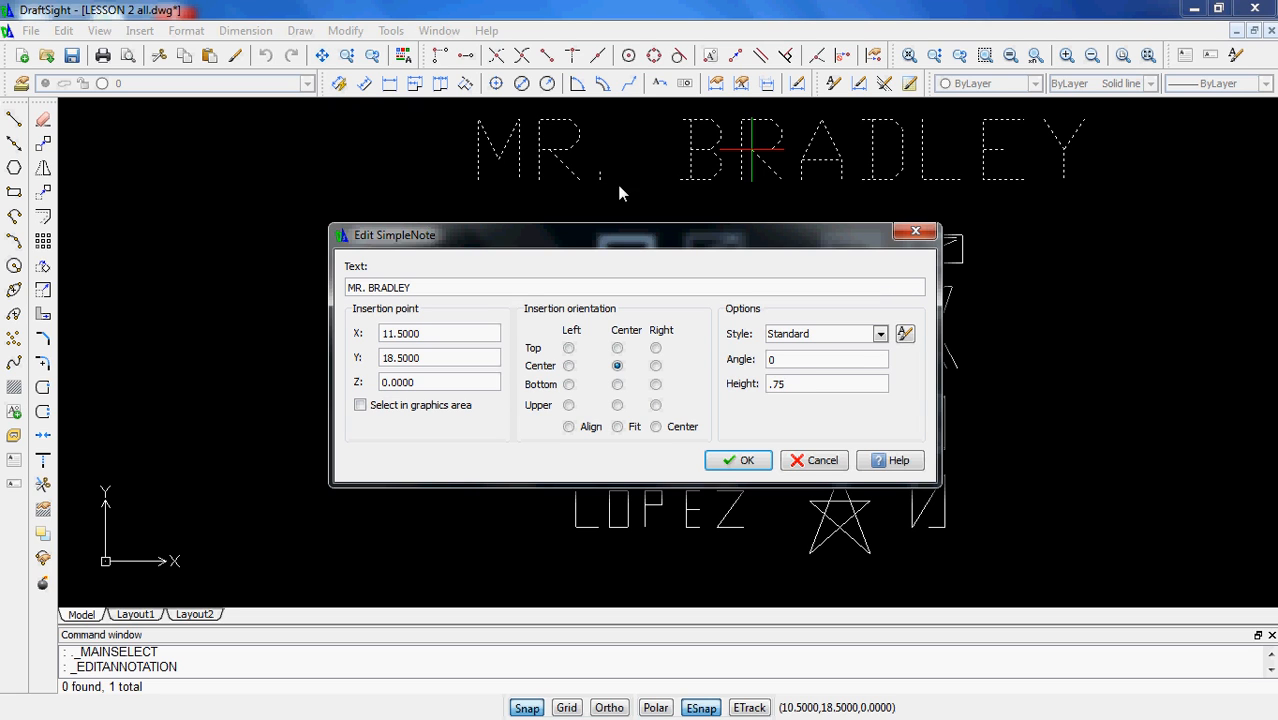
mouse_move(762, 345)
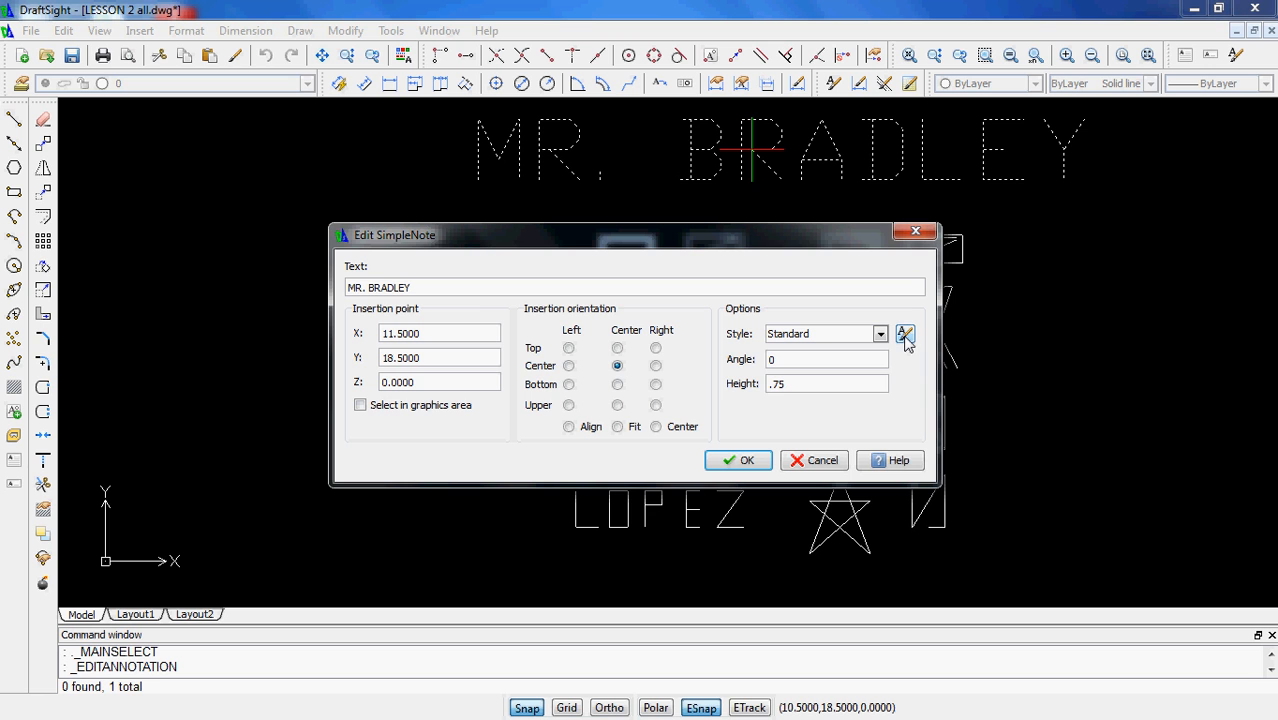
Step: Add a text style named COMICSANS set to the Comic Sans MS font
click(905, 333)
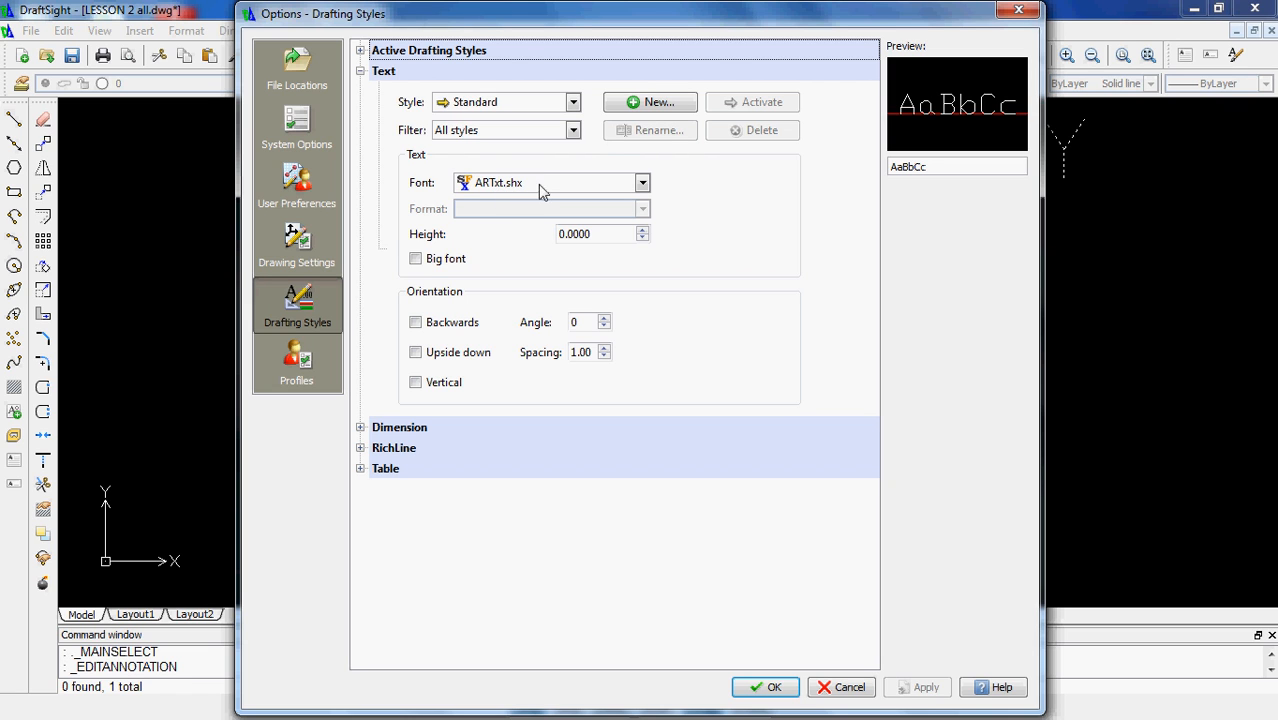
click(648, 101)
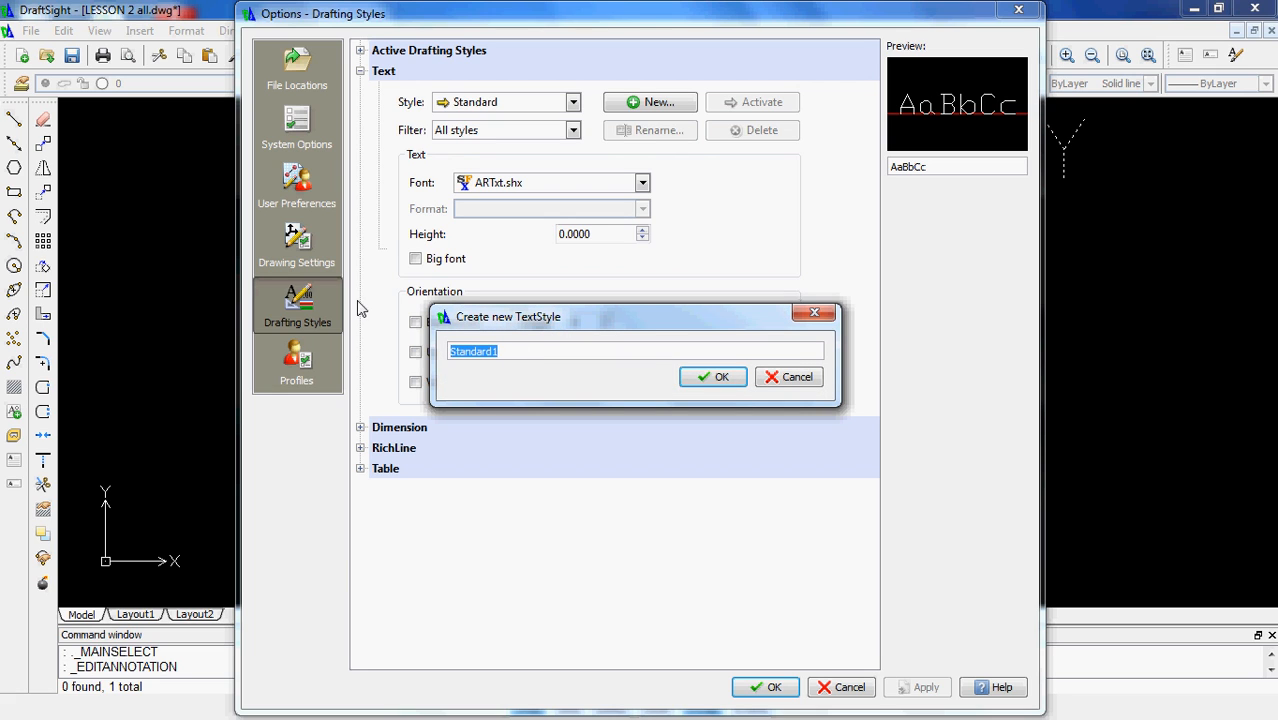
text(COMICSANS)
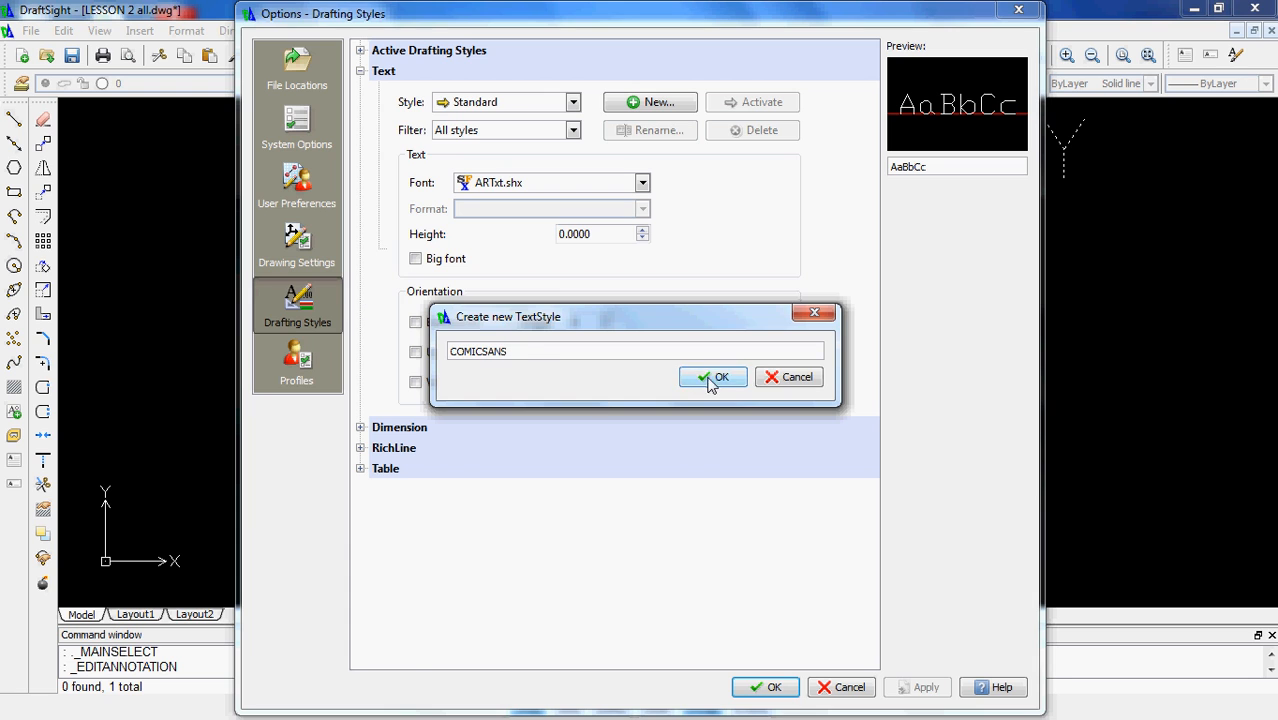
click(713, 377)
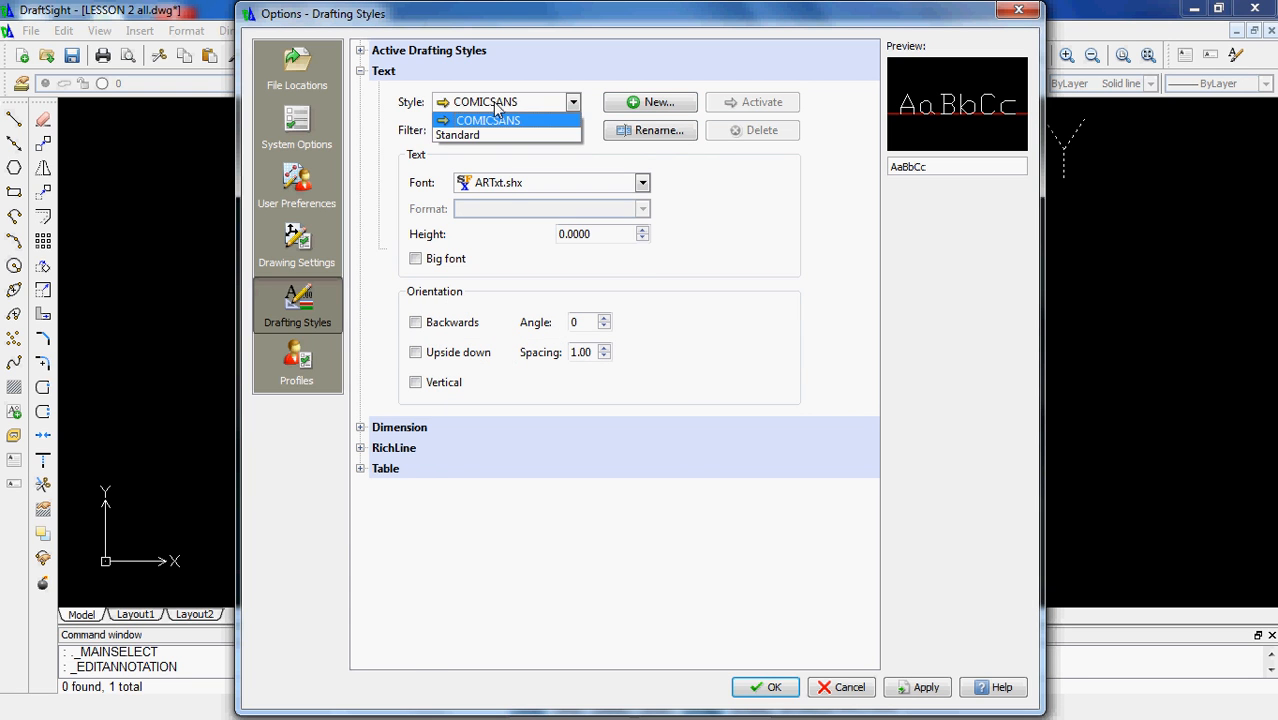
click(642, 182)
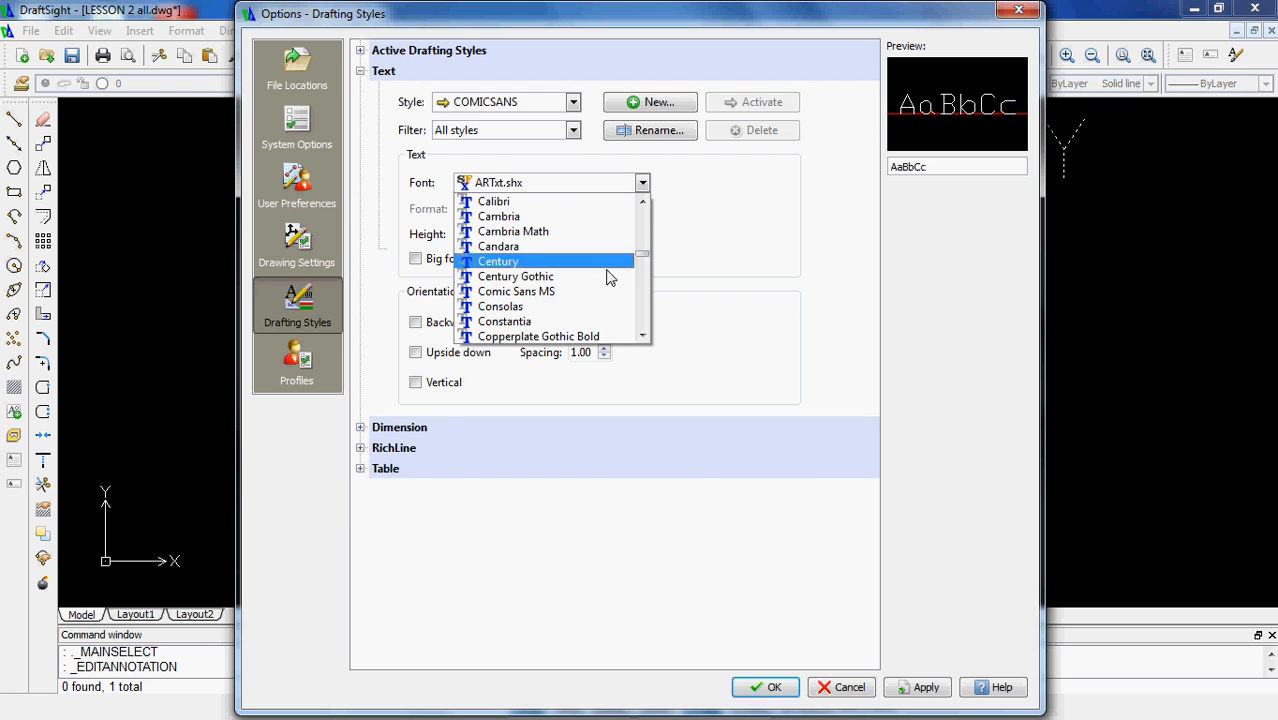
click(516, 291)
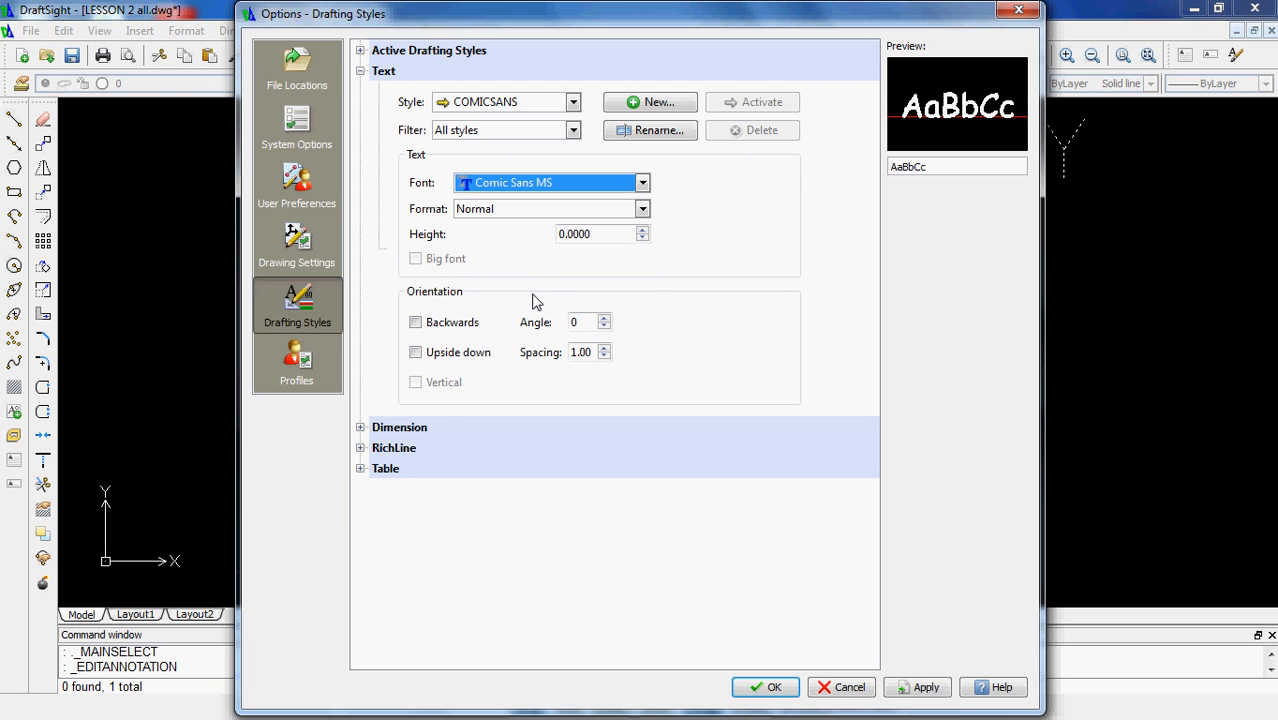
mouse_move(940, 127)
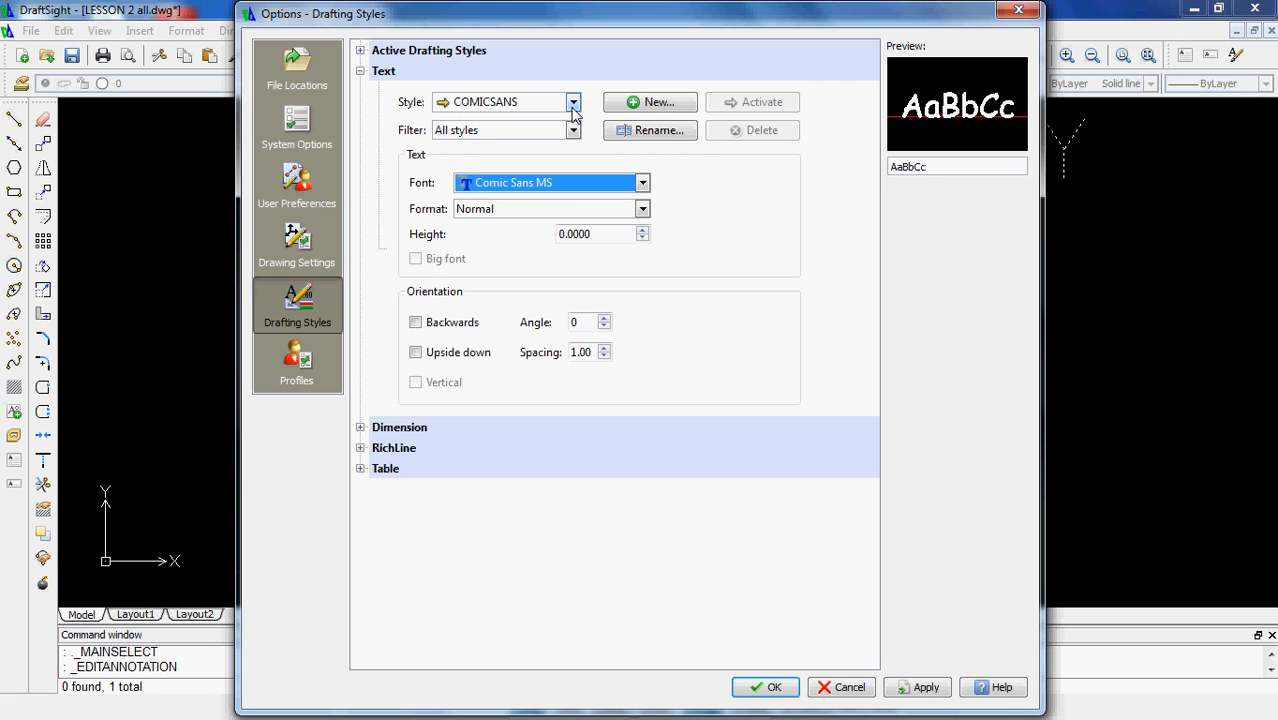
click(573, 101)
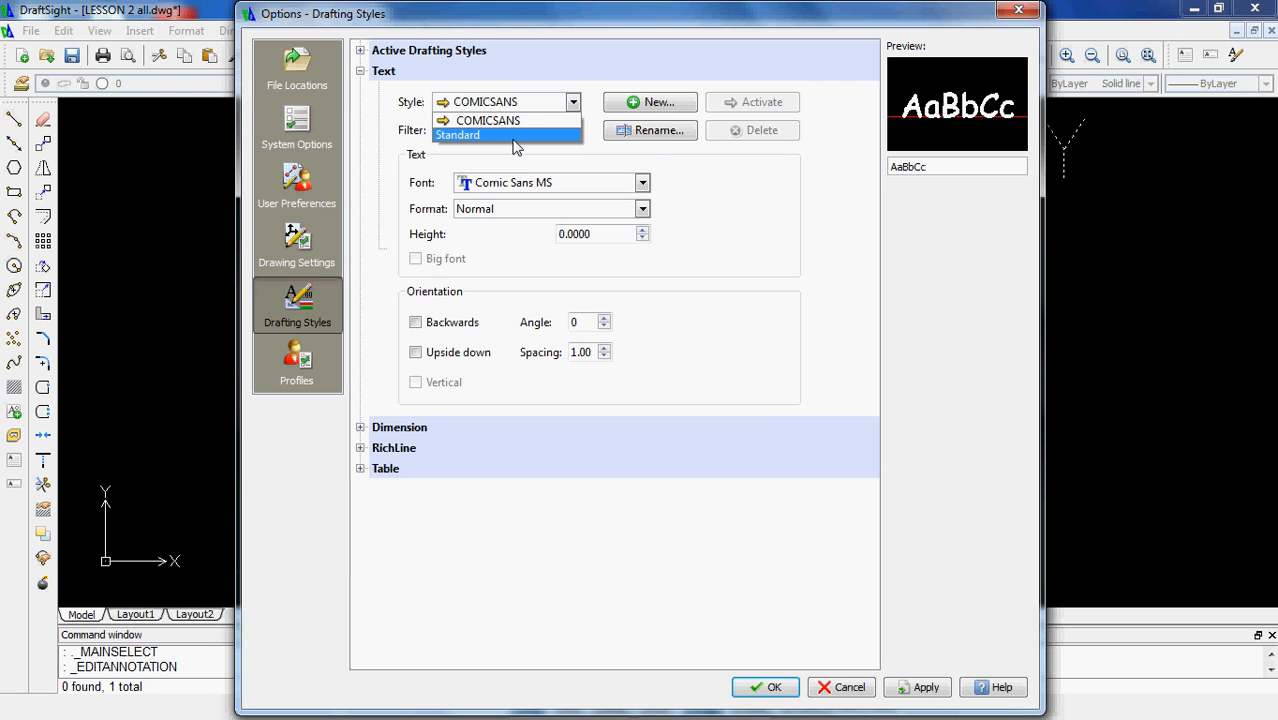
mouse_move(510, 135)
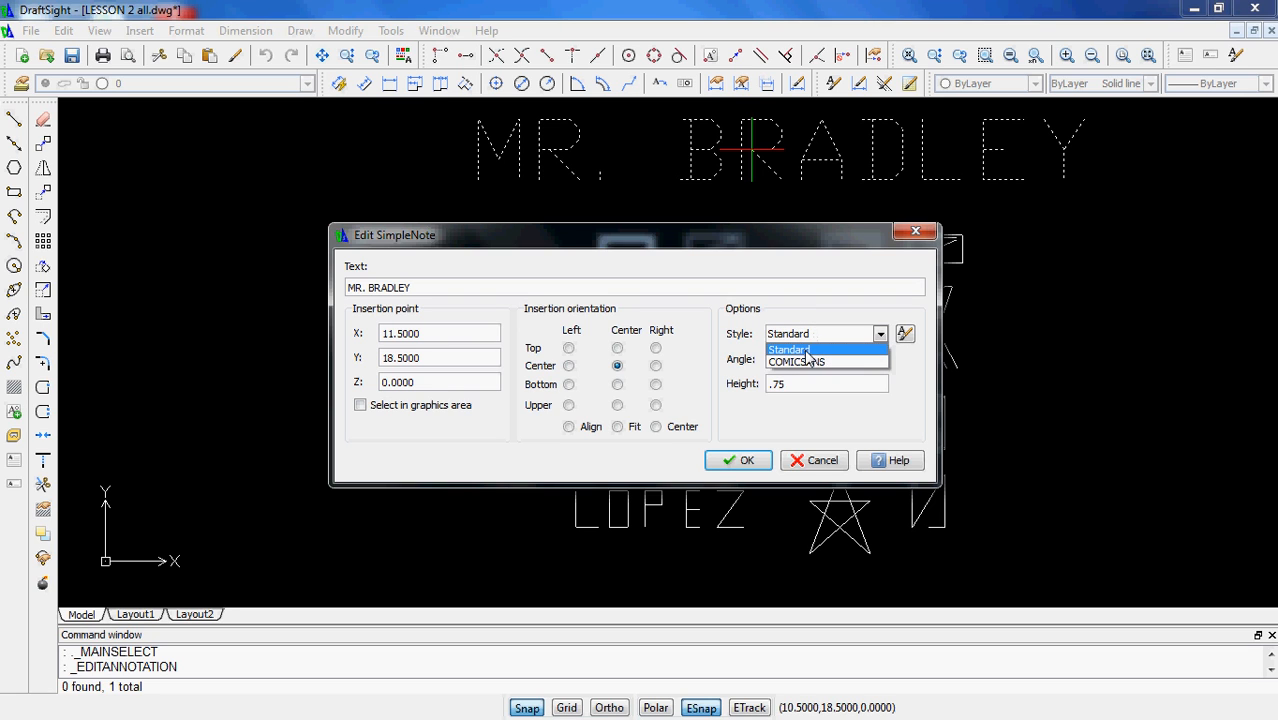
mouse_move(797, 361)
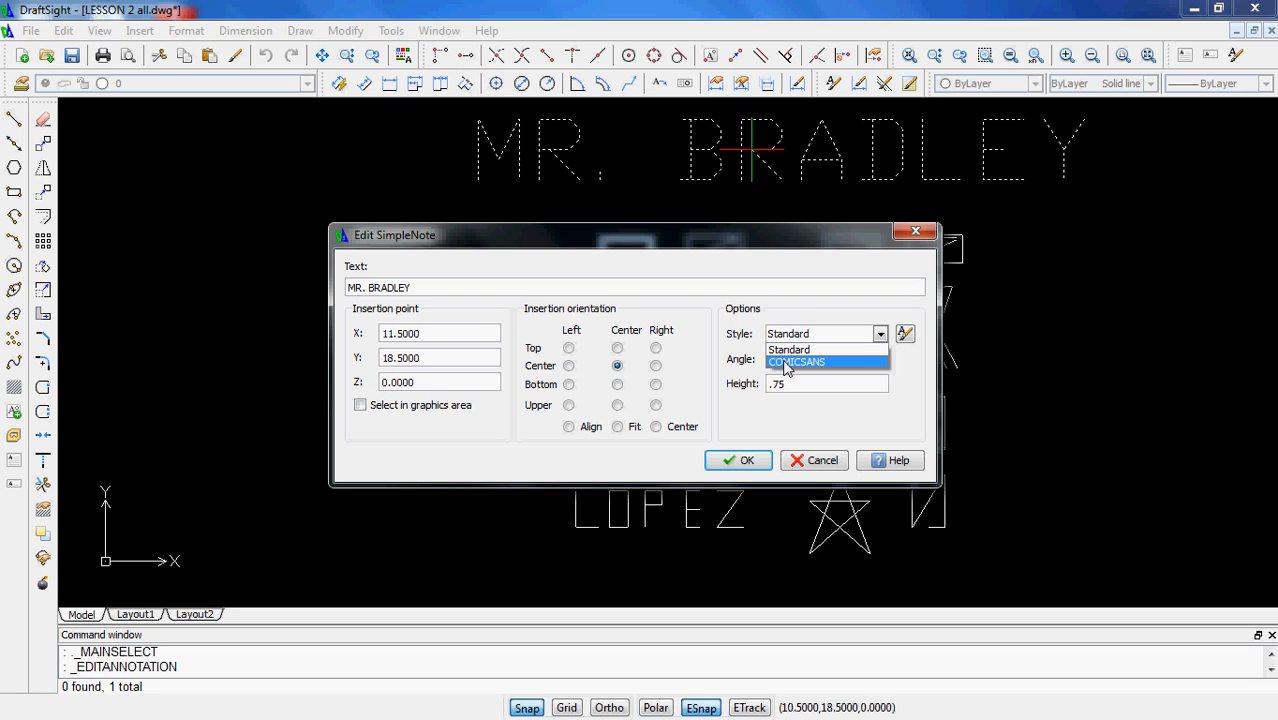
Step: Switch the MR. BRADLEY note's style to COMICSANS and confirm
click(797, 361)
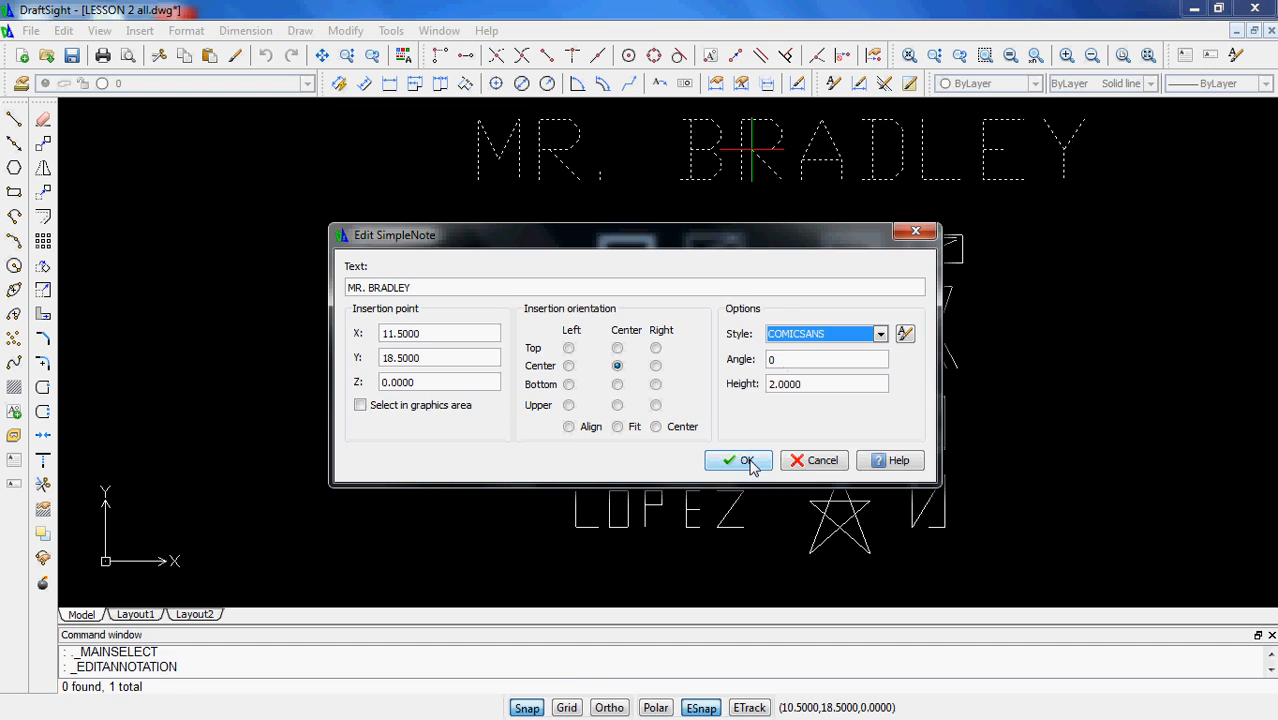
click(738, 460)
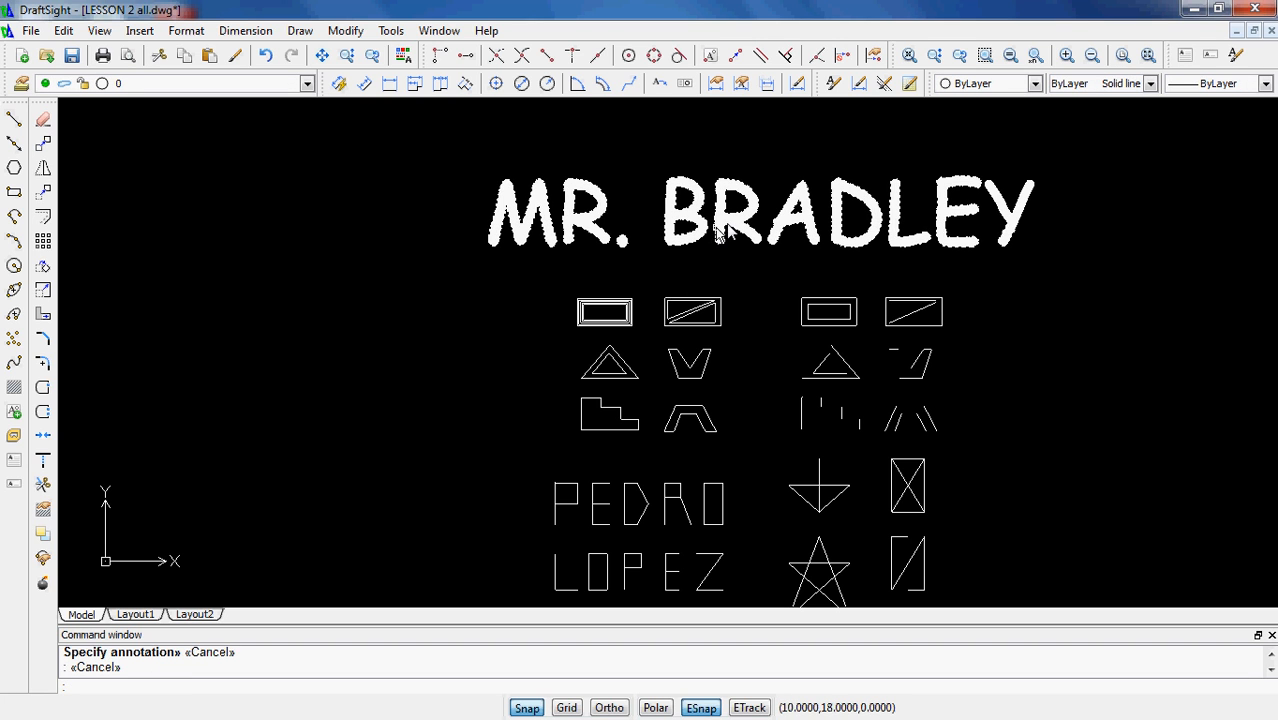
Step: Reduce the MR. BRADLEY title height to .7, then further to .5
double_click(720, 213)
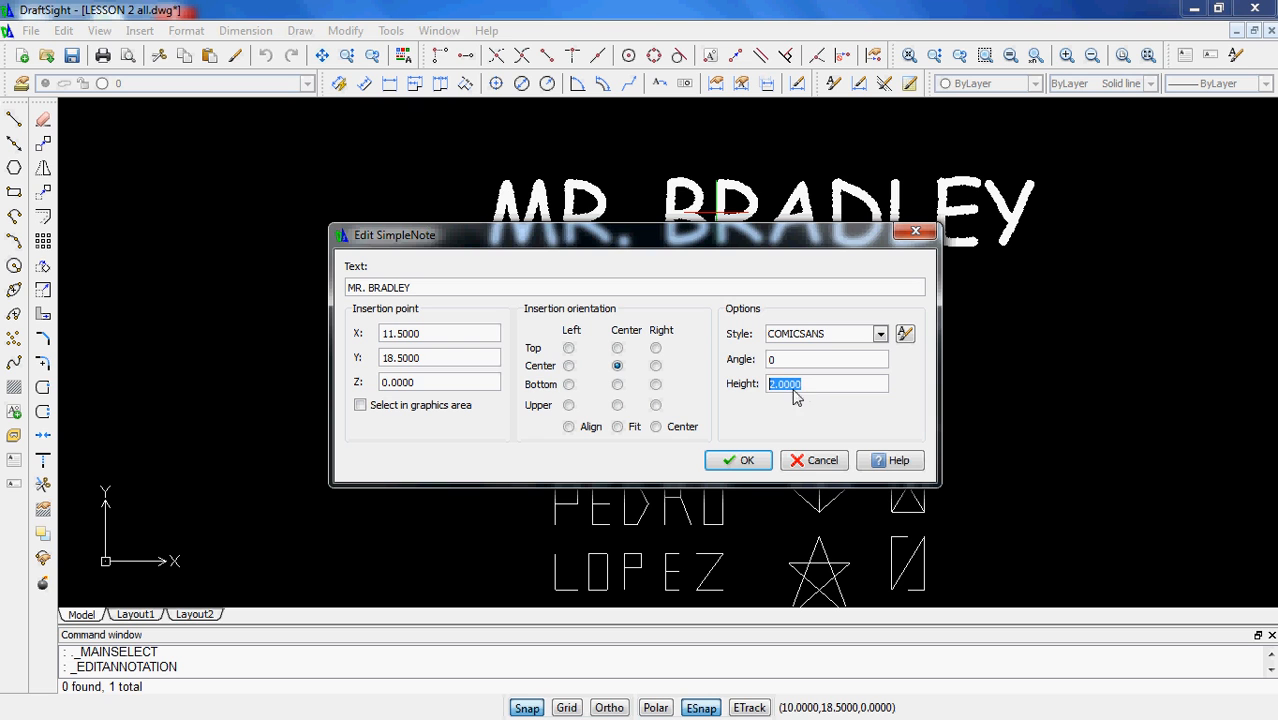
text(.7)
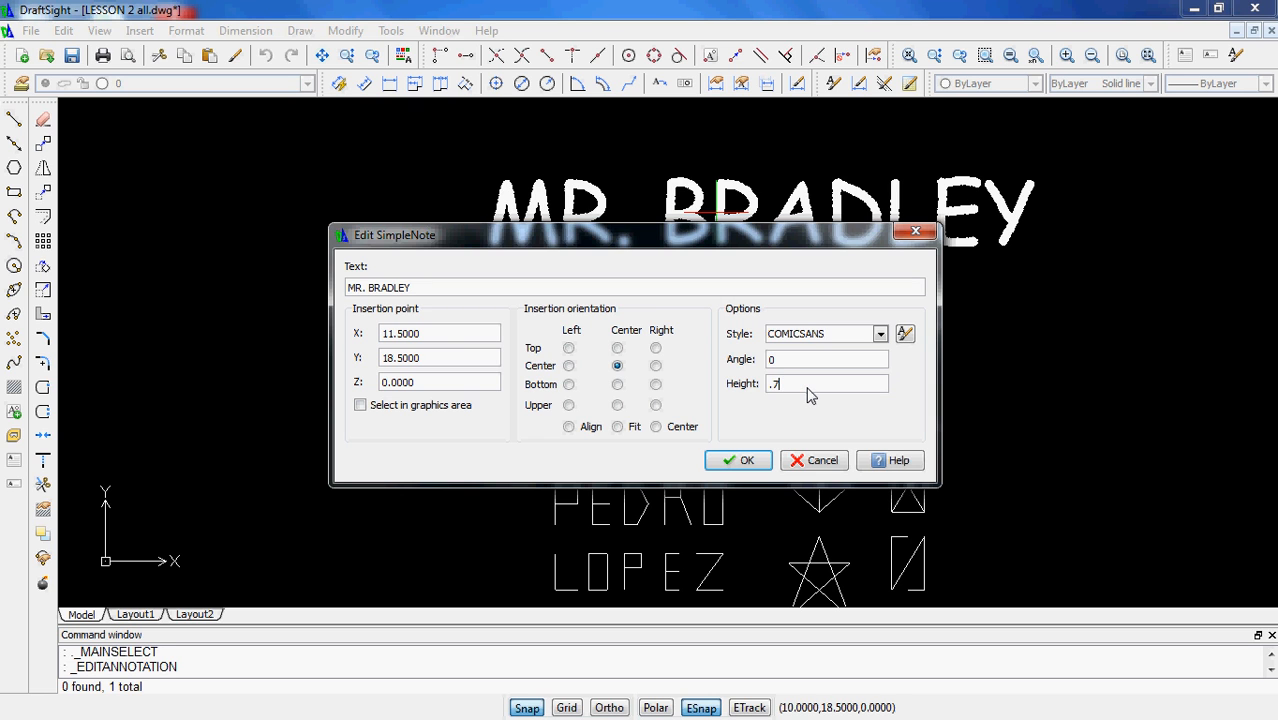
click(738, 460)
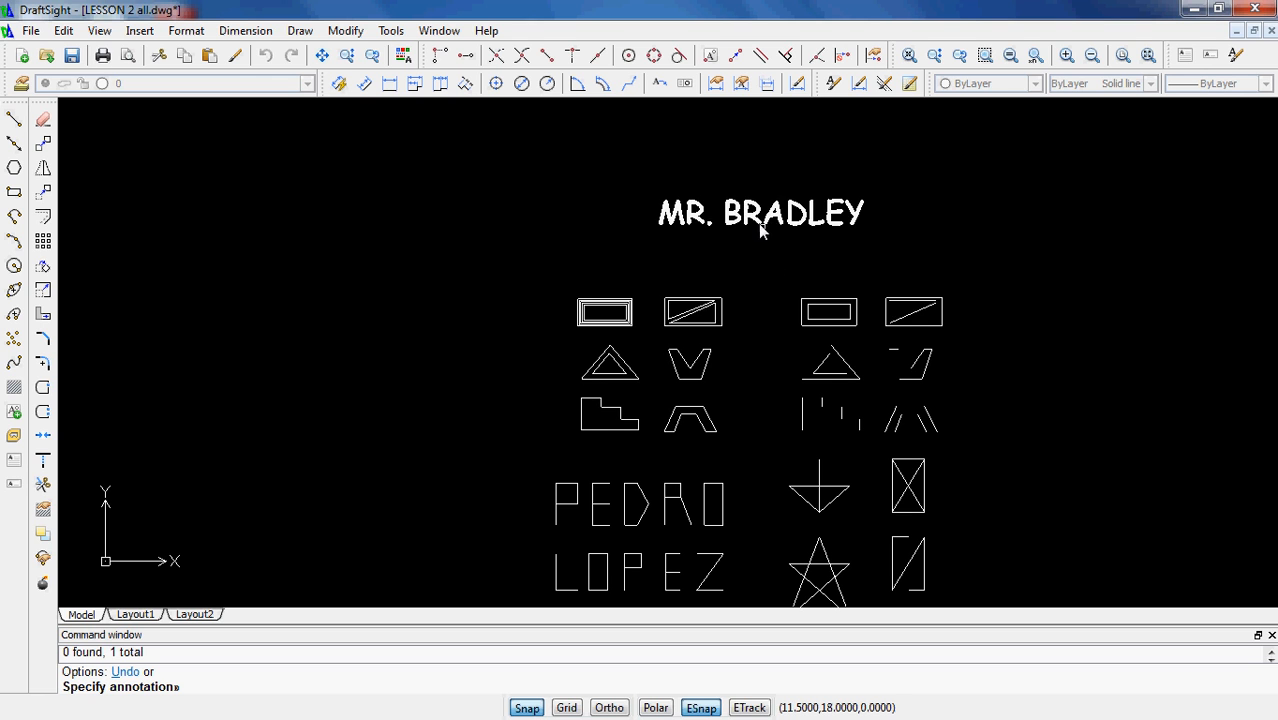
double_click(760, 213)
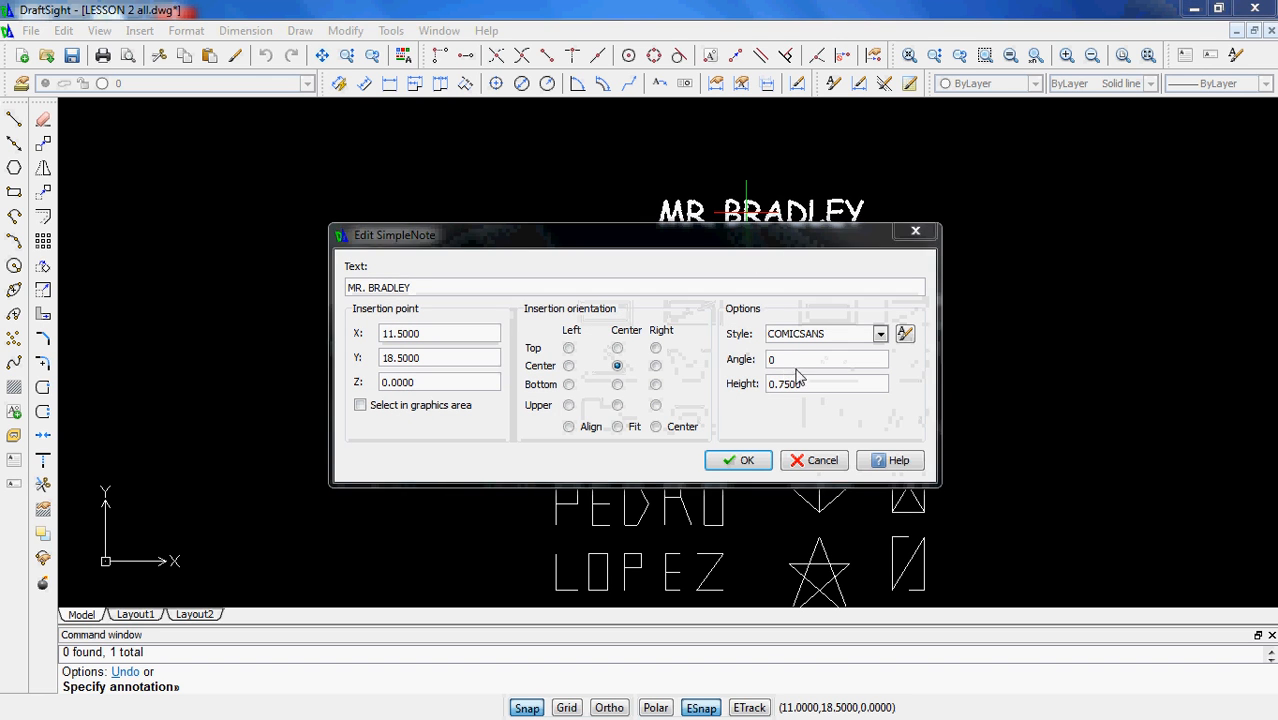
text(.5)
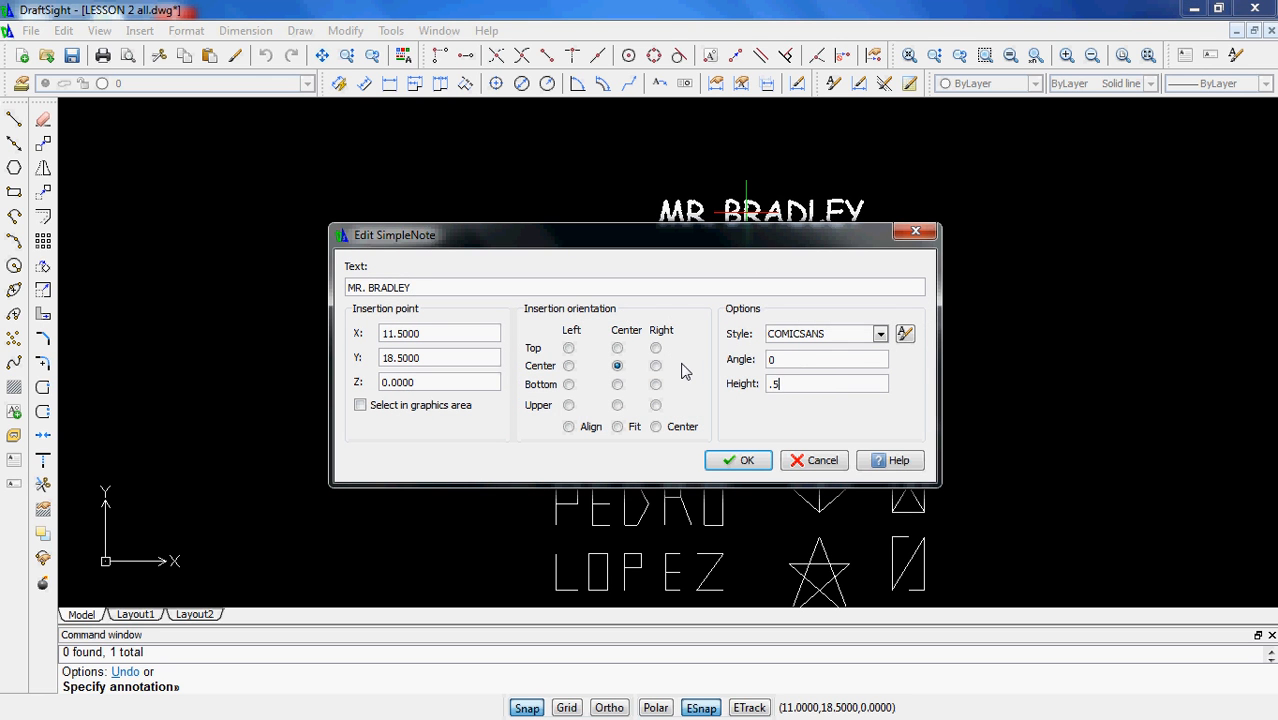
click(738, 460)
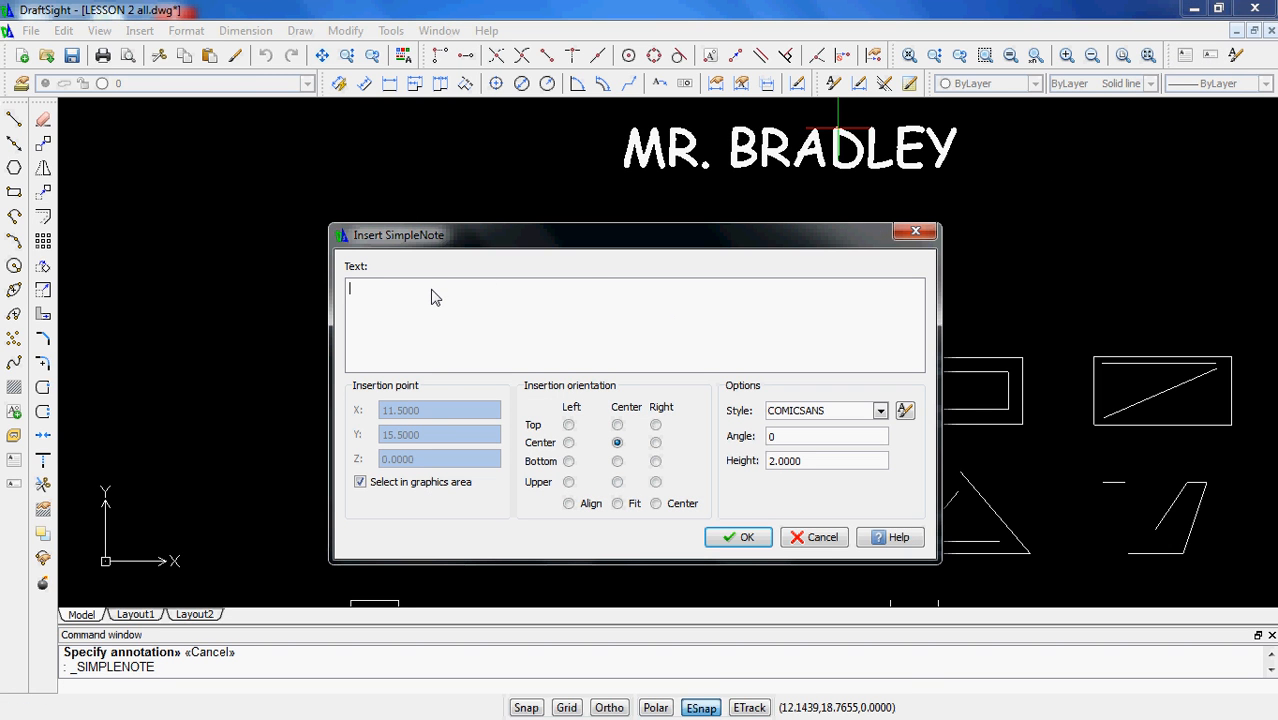
Step: Add a .5-high Comic Sans note reading 'PERIOD 1' and '1-12-12'
text(P[)
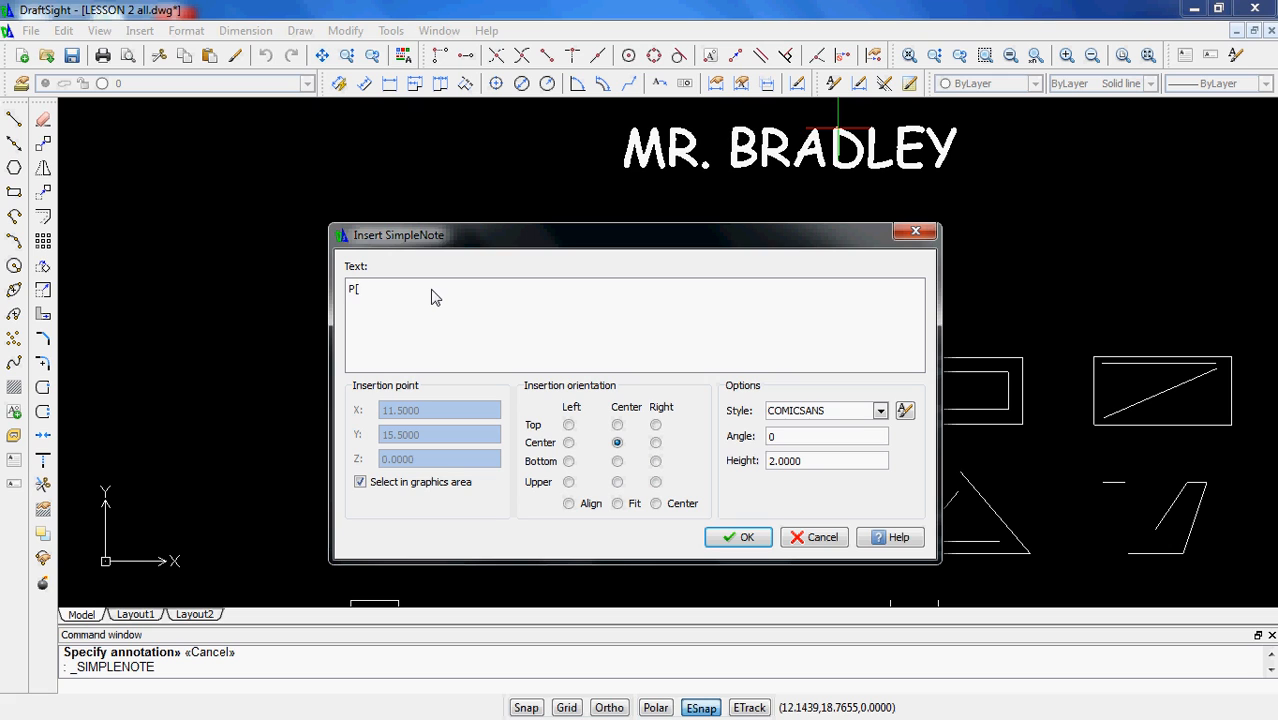
text(ERIOD 1)
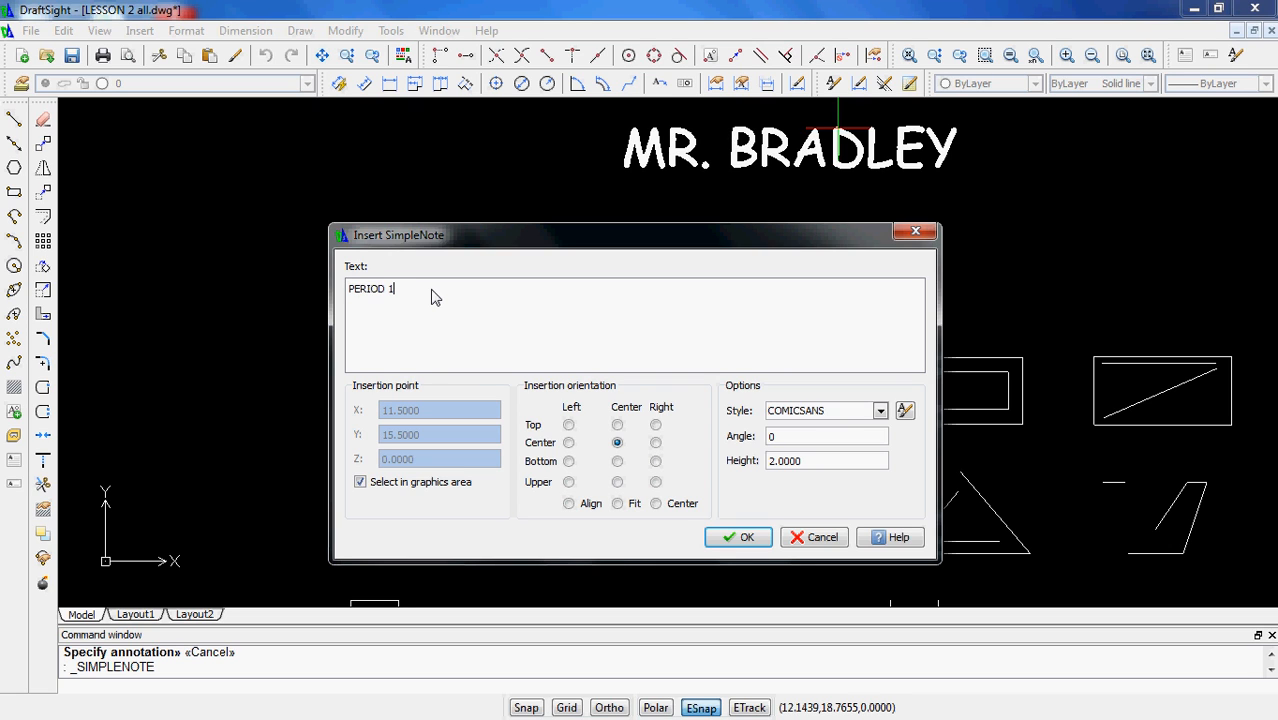
text(1-12)
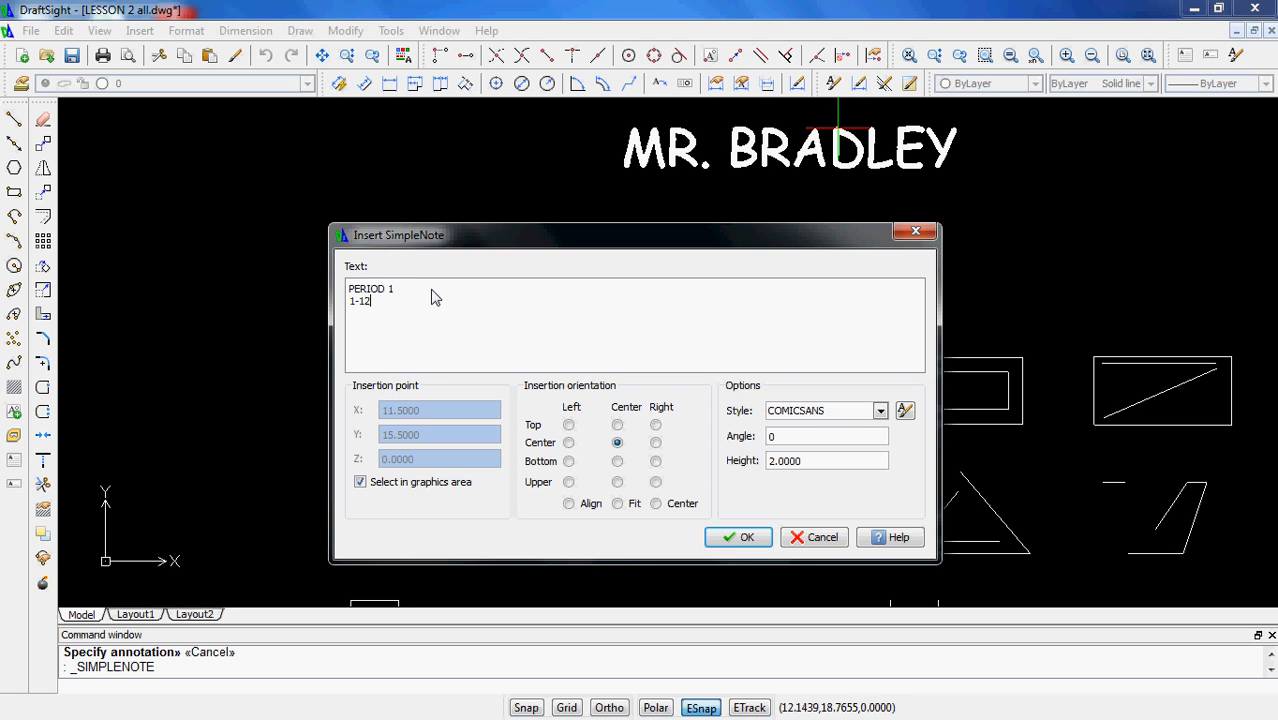
text(-12)
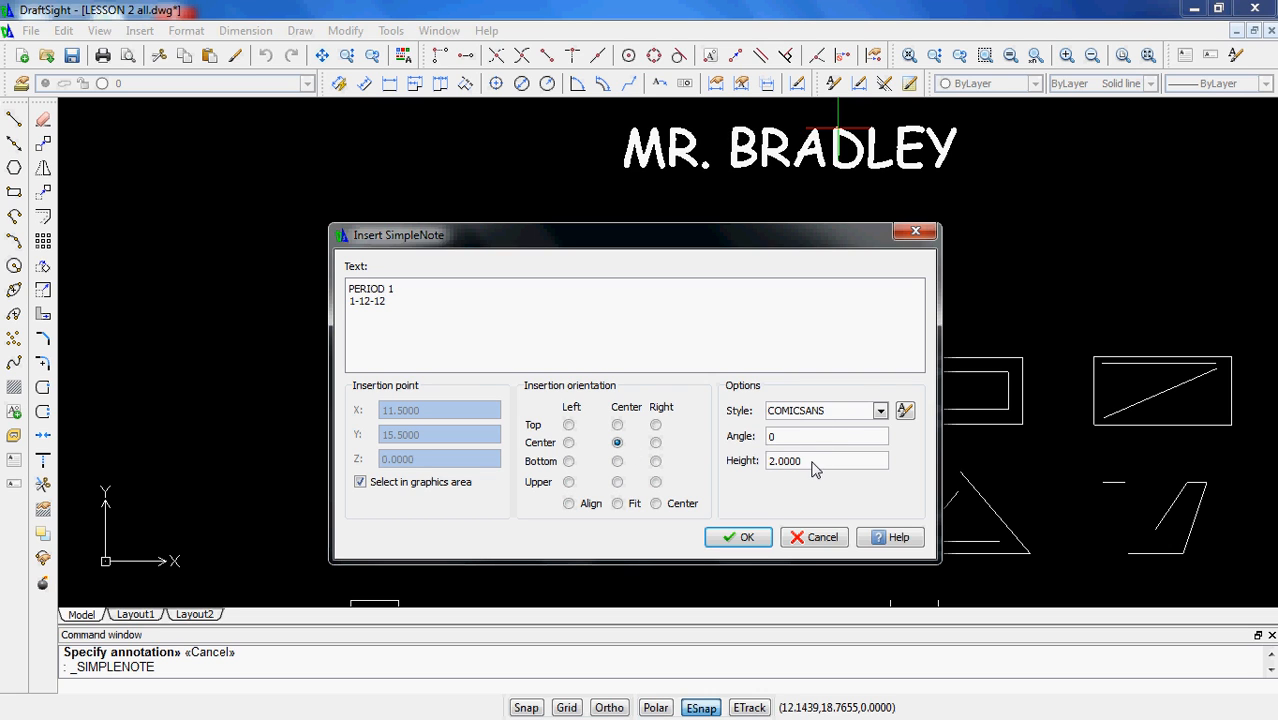
text(.5)
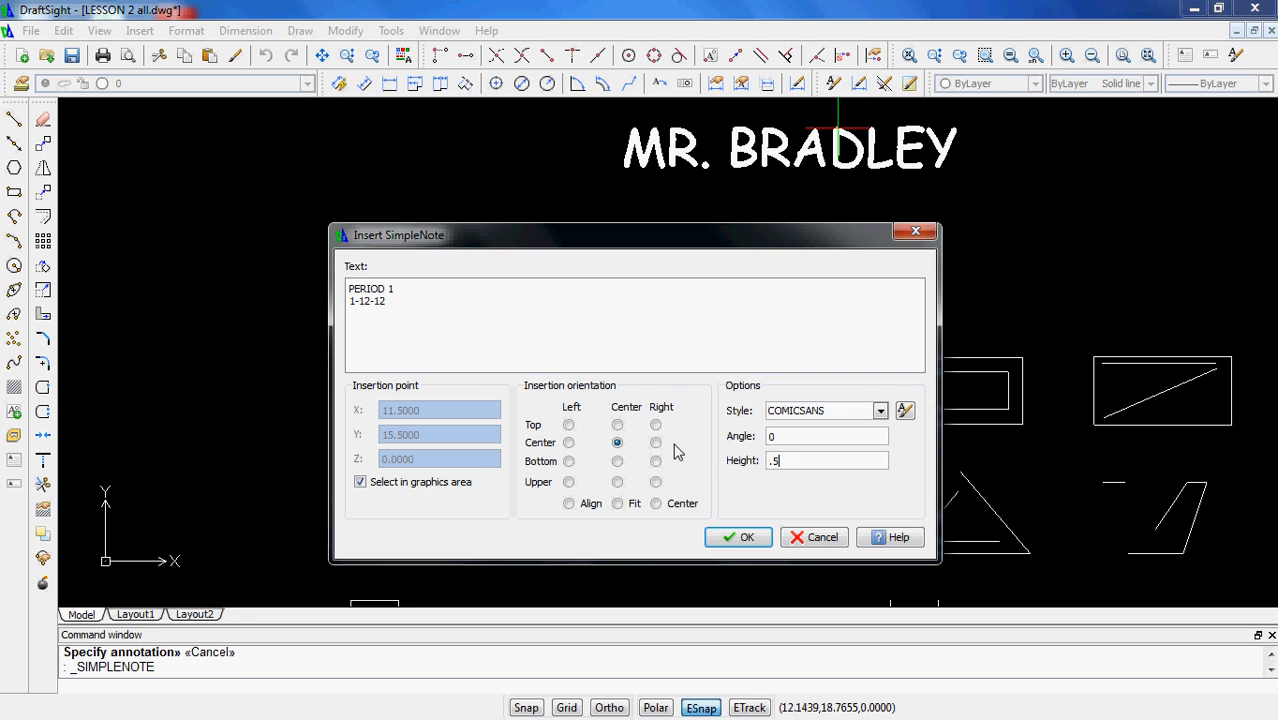
click(738, 537)
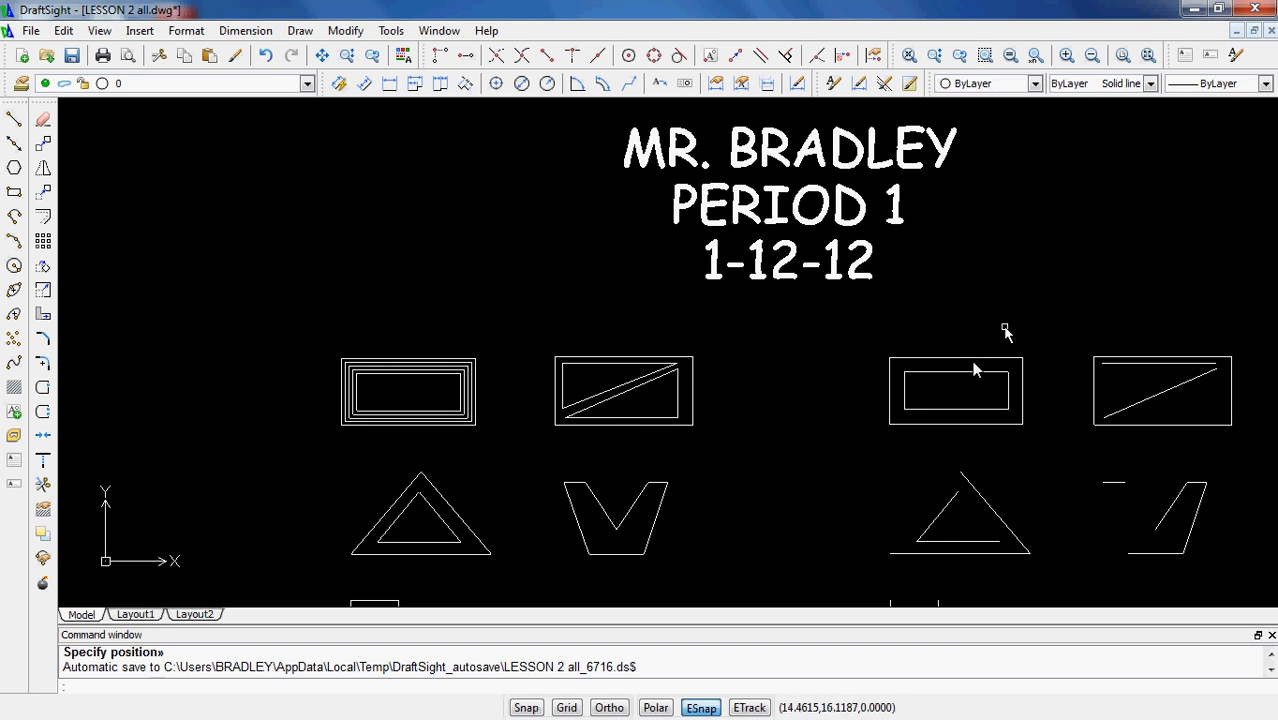
mouse_move(866, 293)
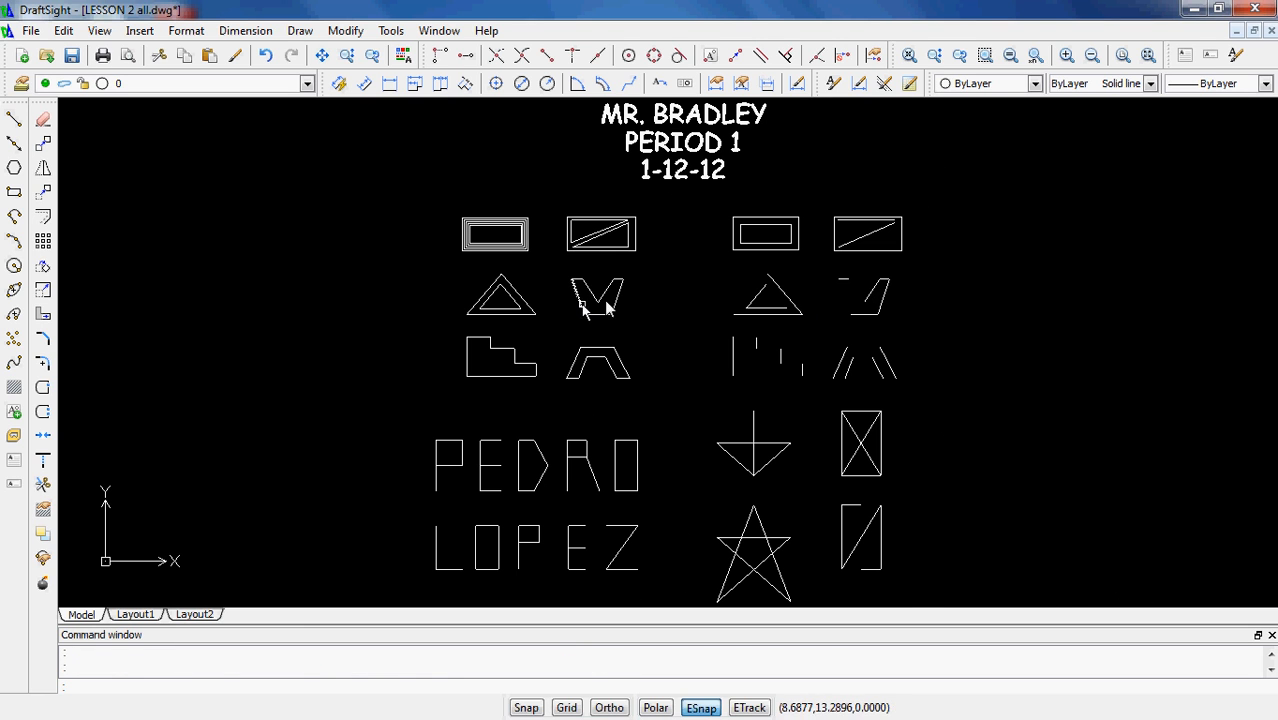
scroll(down, 3)
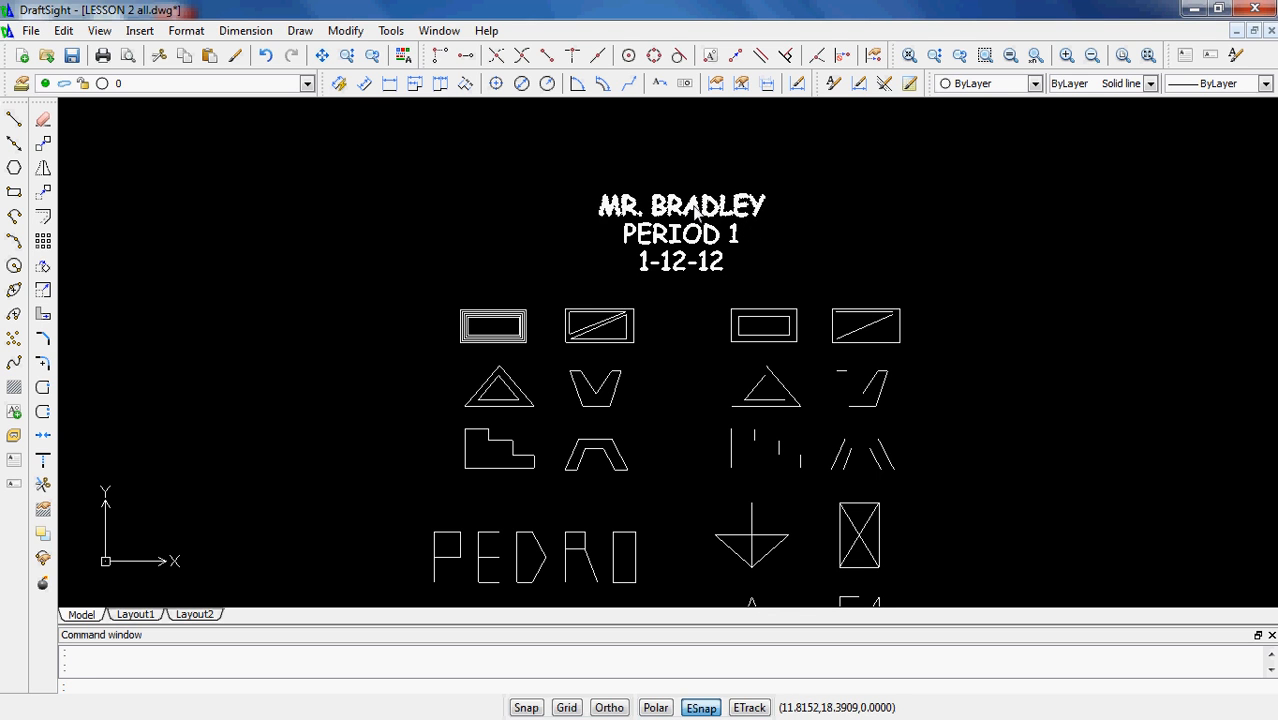
right_click(680, 210)
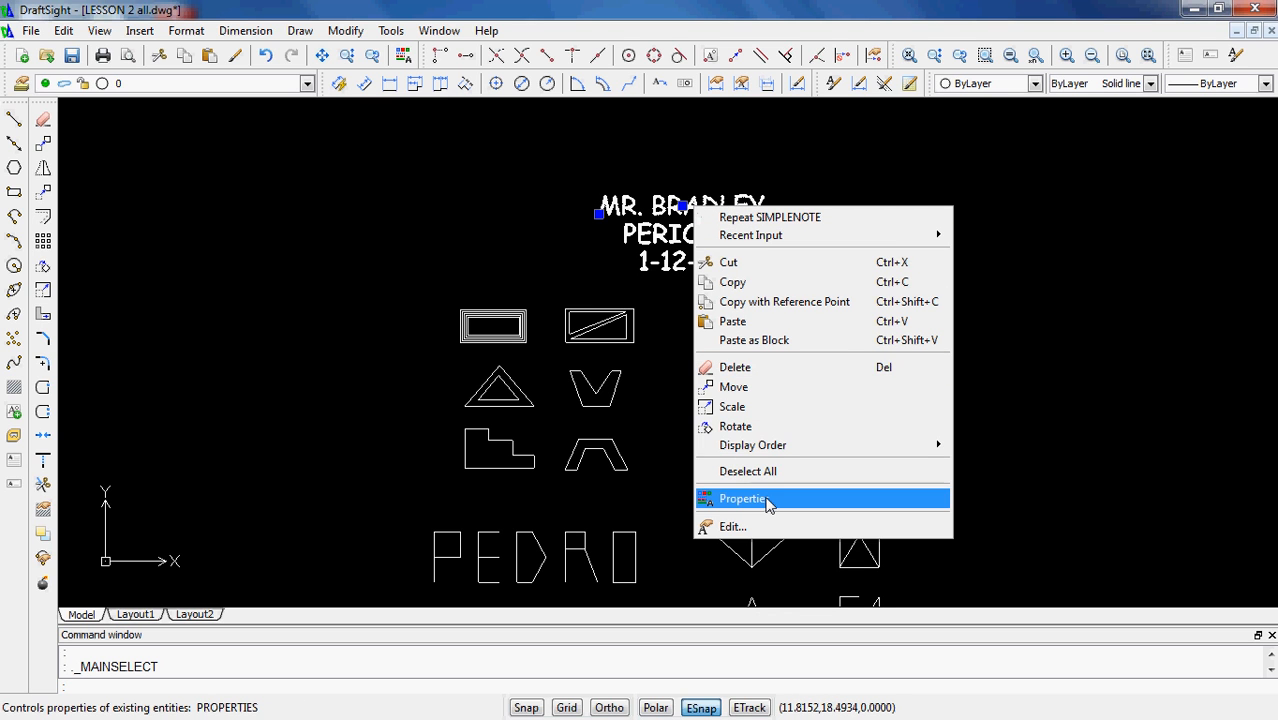
click(742, 498)
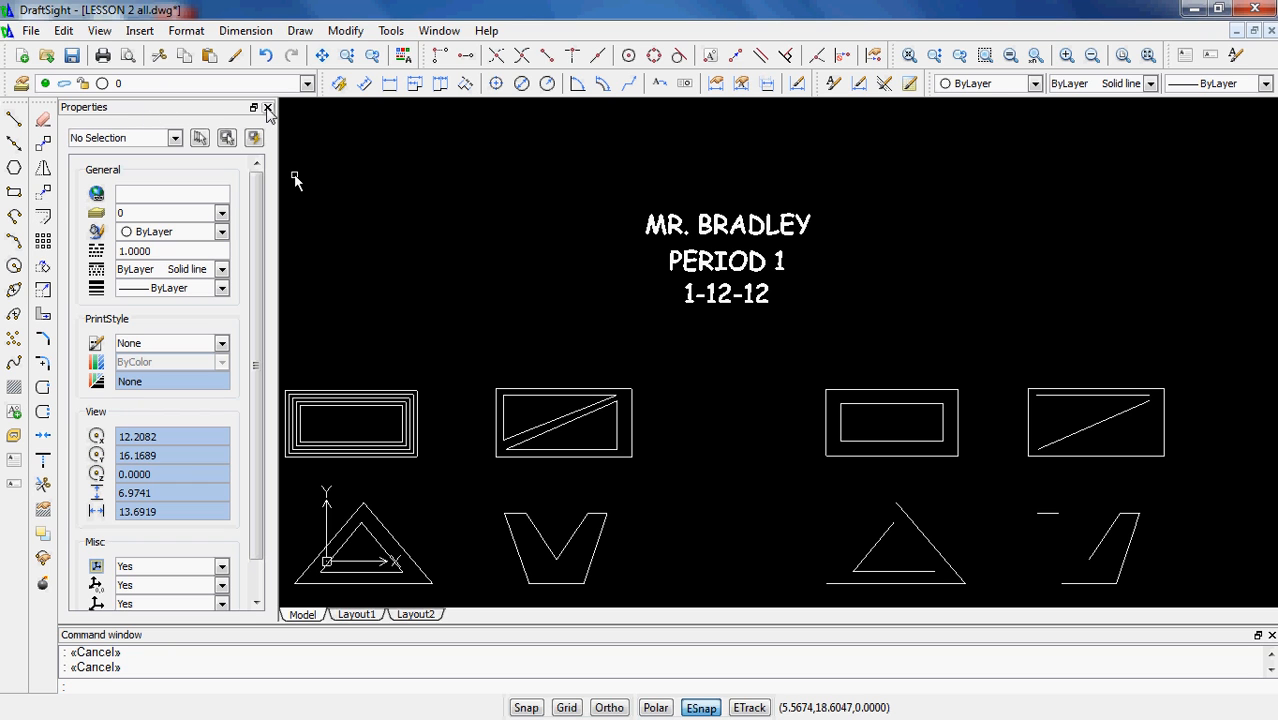
click(267, 107)
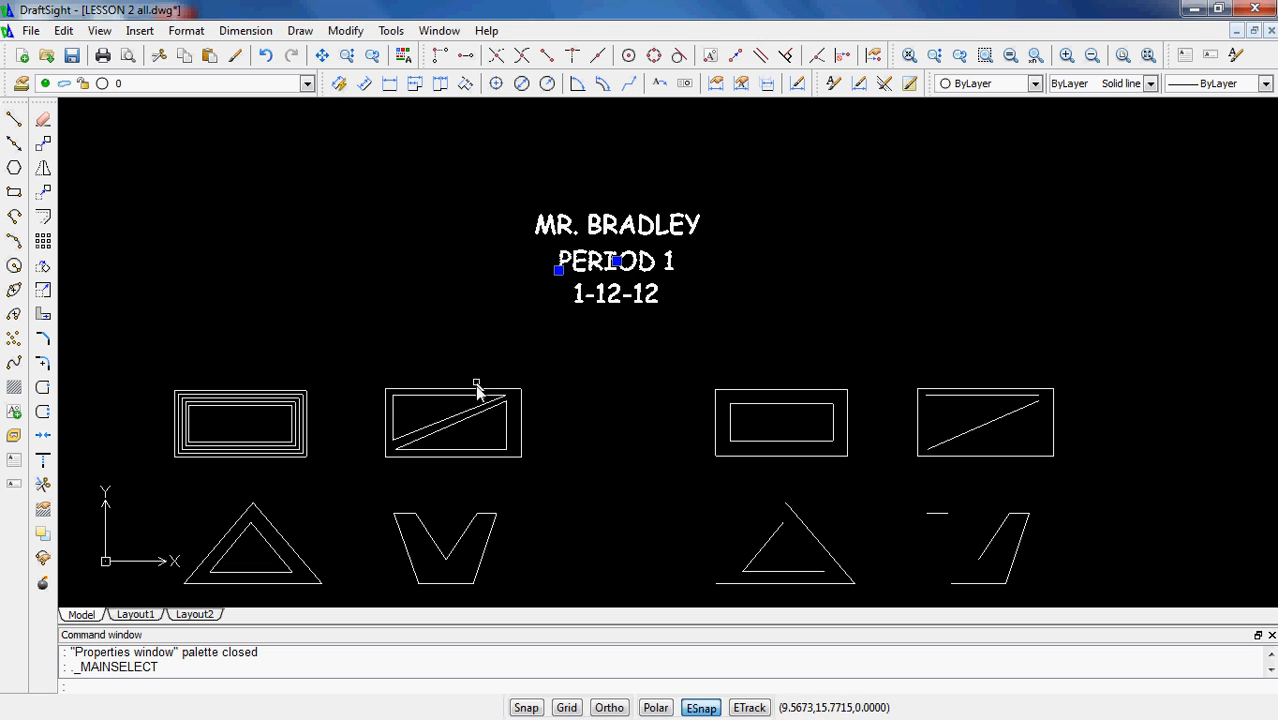
right_click(477, 388)
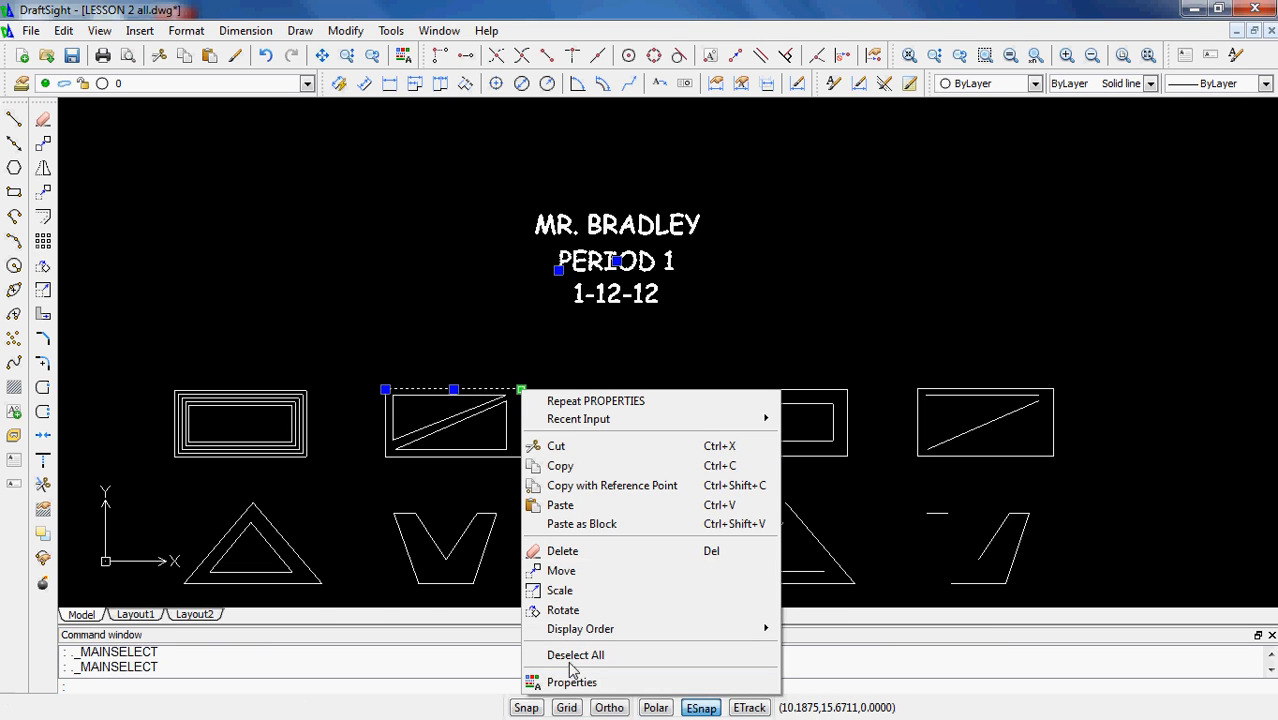
click(572, 682)
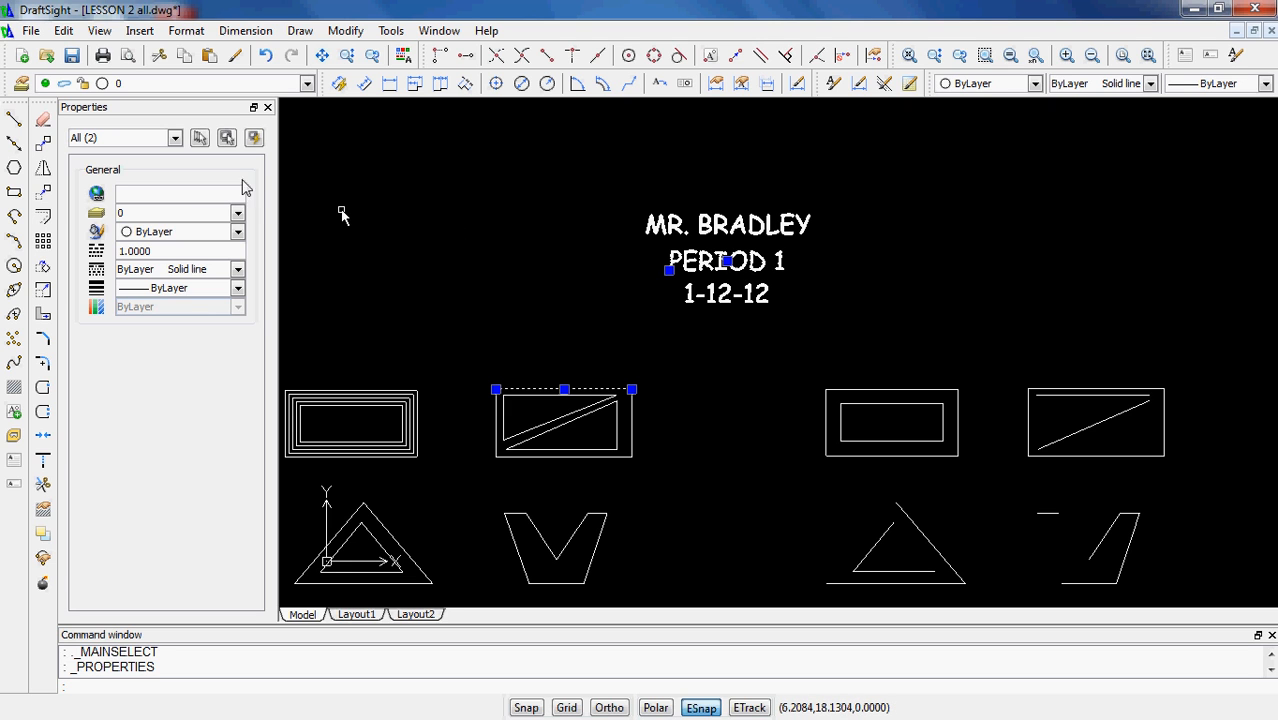
click(267, 107)
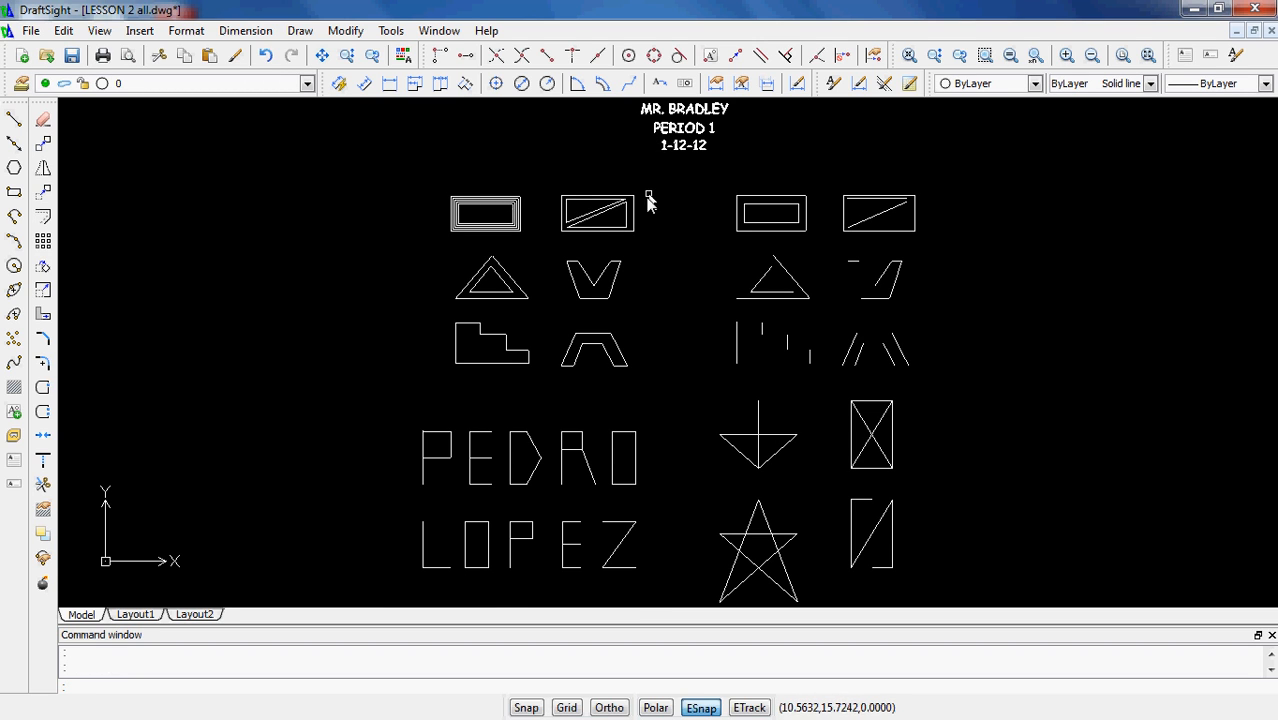
mouse_move(490, 265)
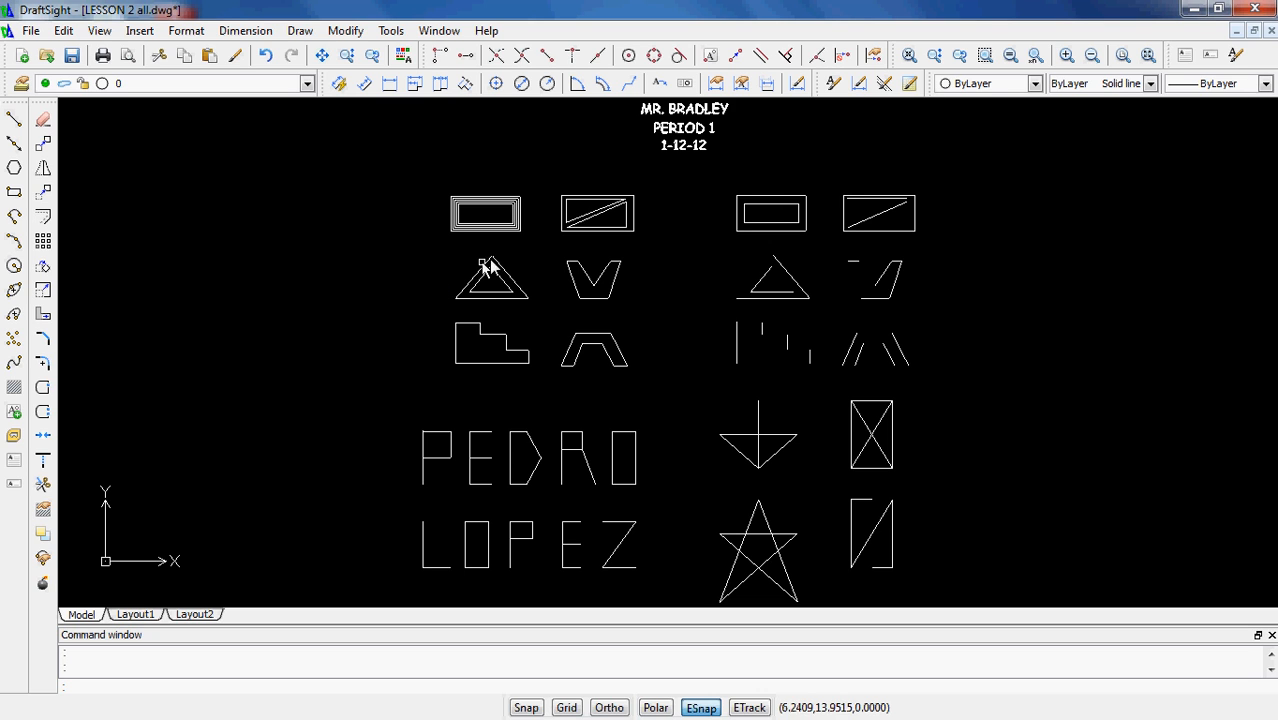
Step: Copy the 1-12-12 note to the left of the lesson 2 figures
click(685, 145)
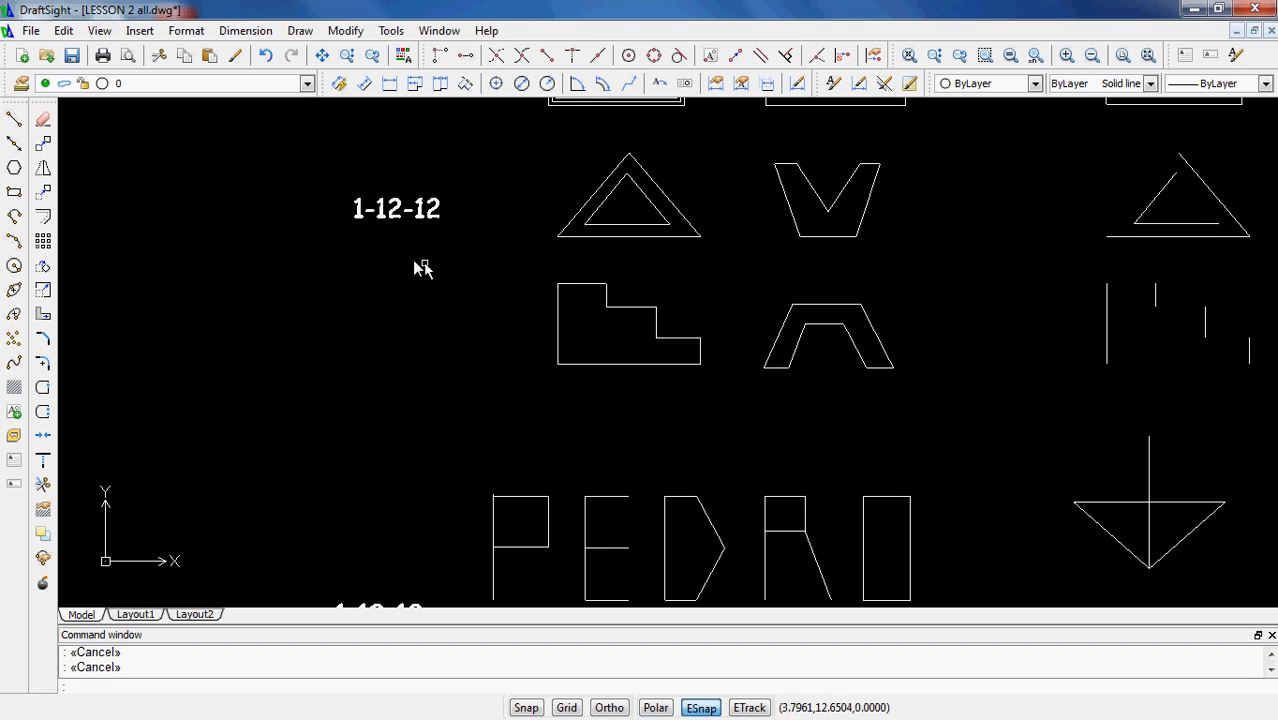
Step: Edit the copied date notes to read 2A, 2B, 2C and 2D
double_click(396, 208)
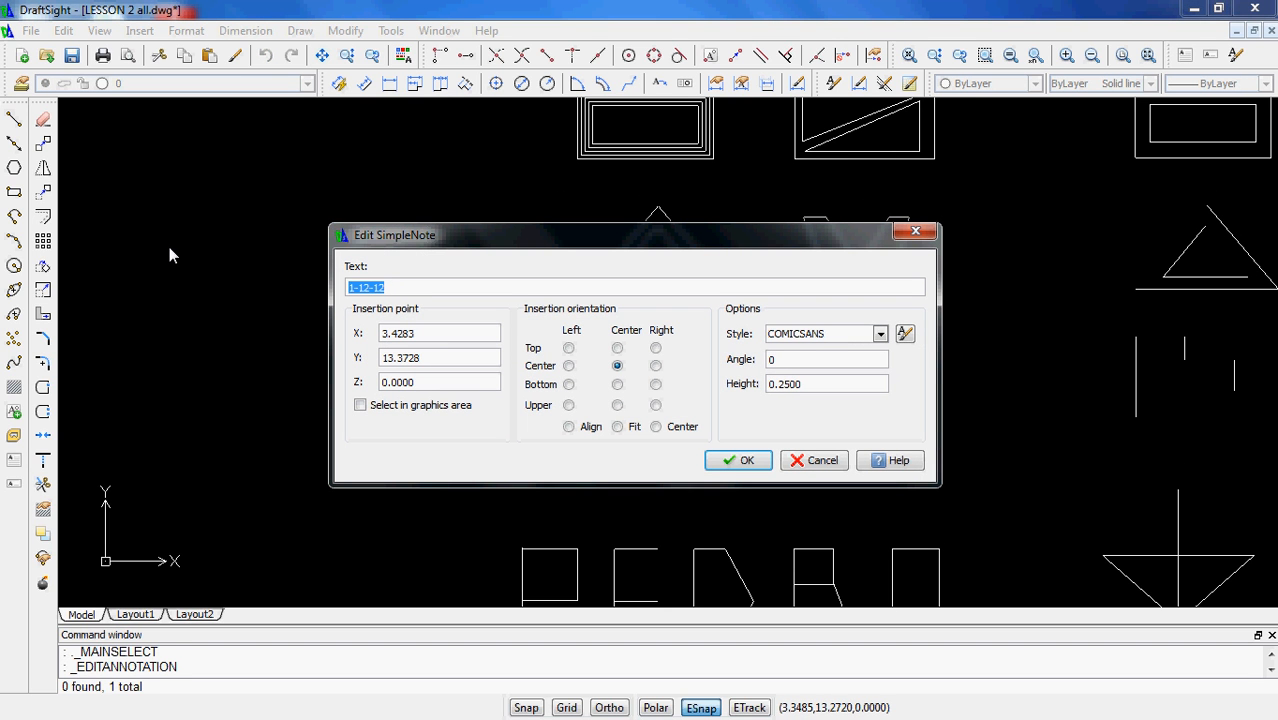
click(738, 460)
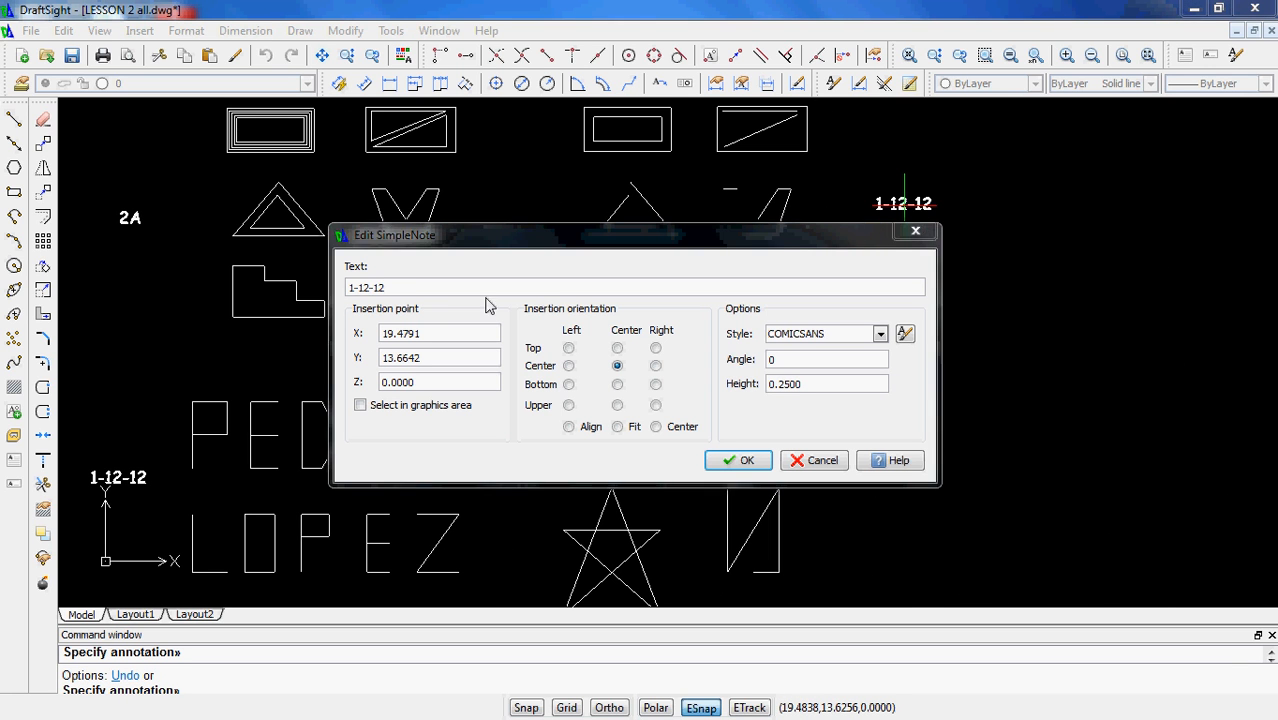
text(2)
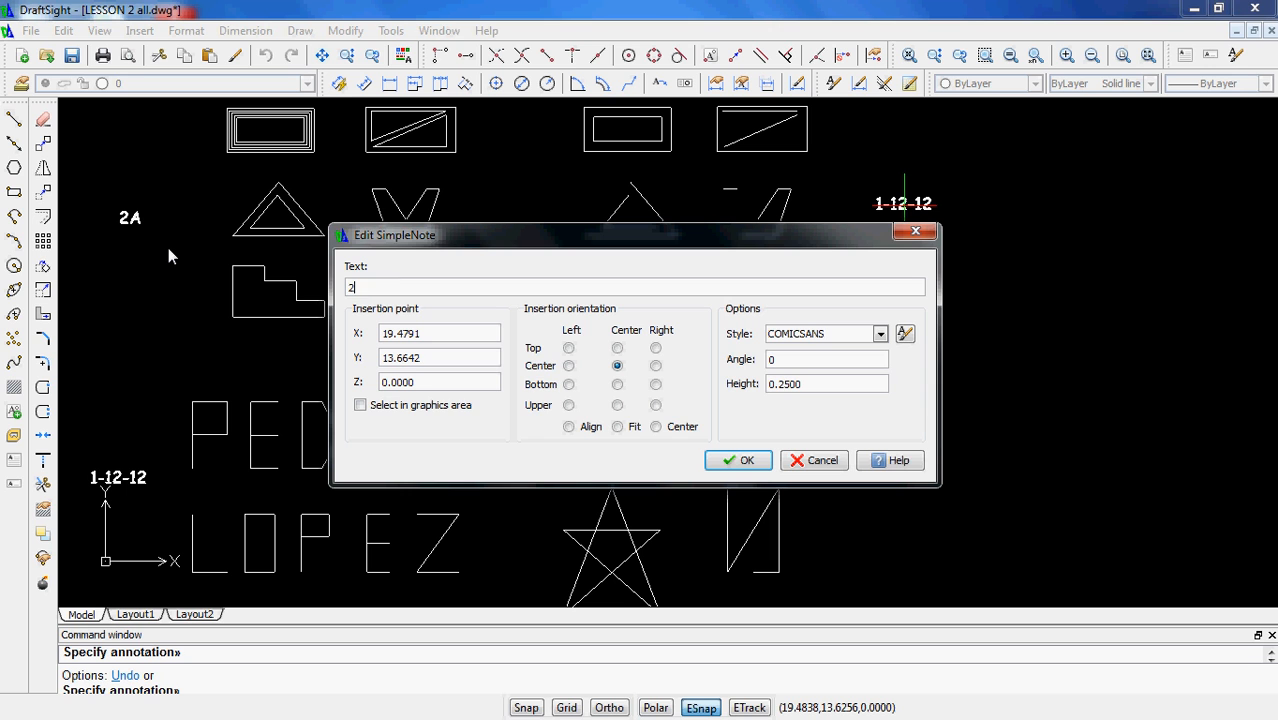
click(738, 460)
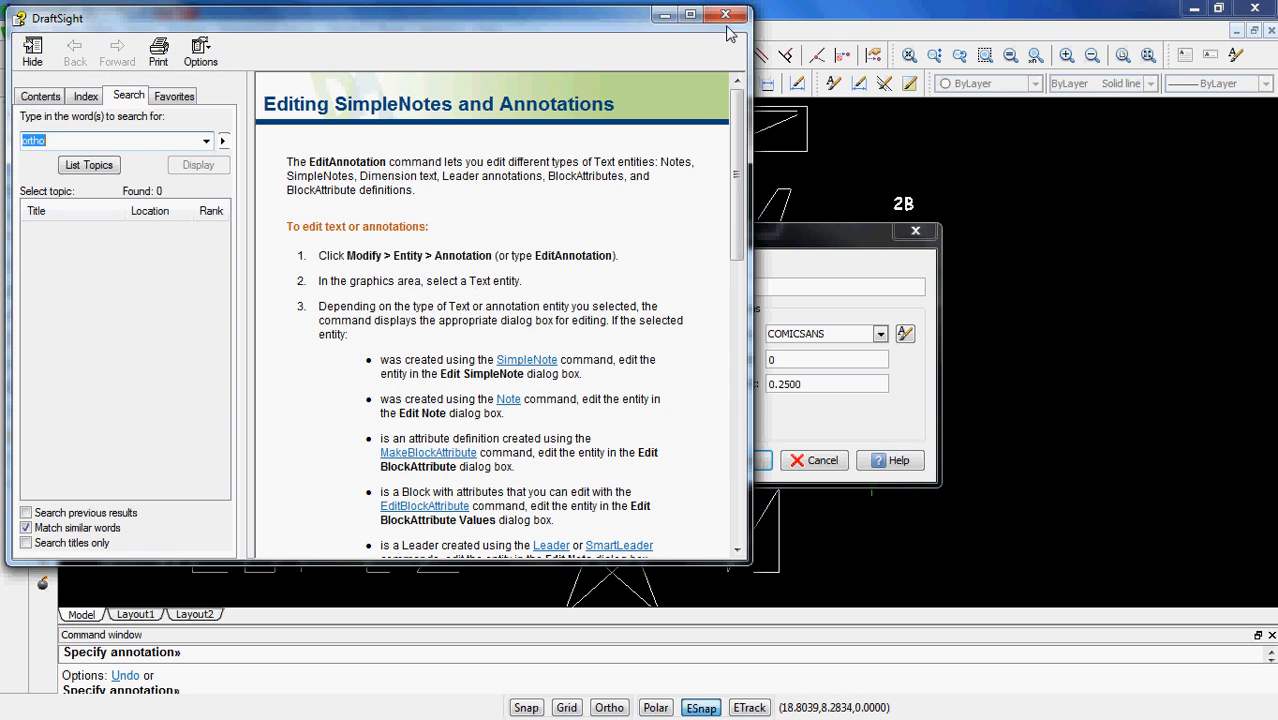
click(725, 14)
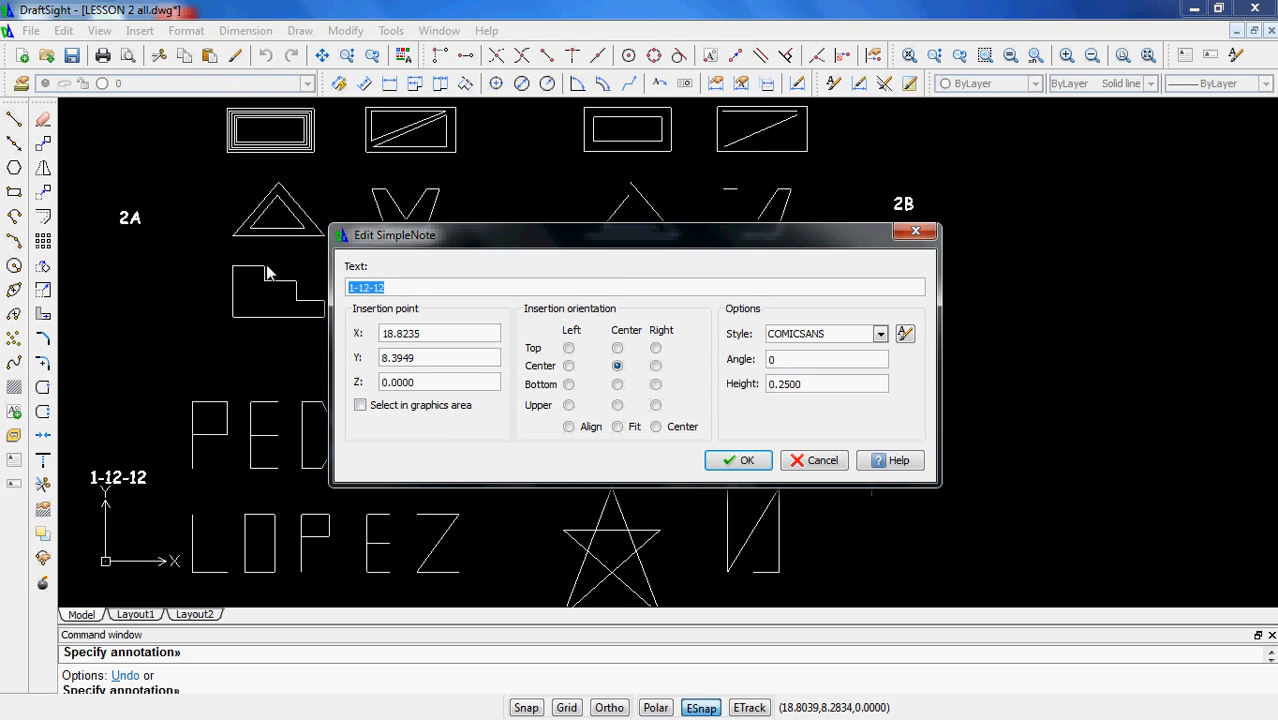
click(738, 460)
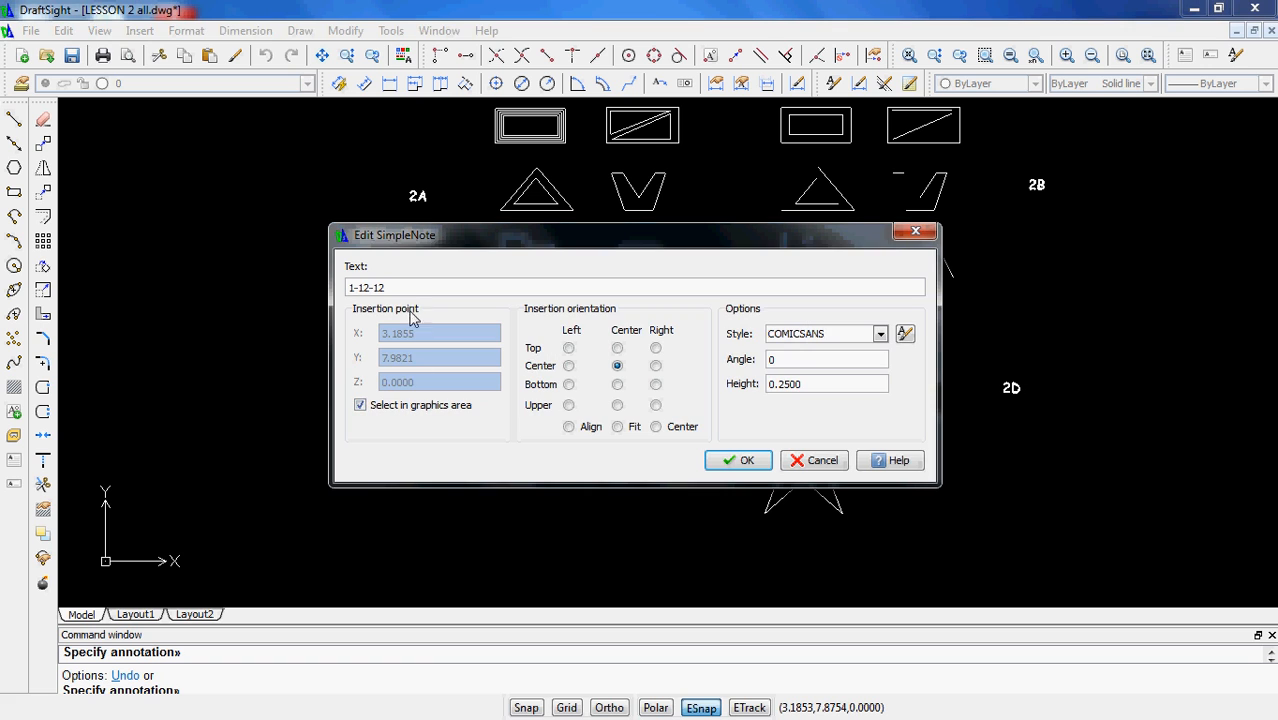
text(2C)
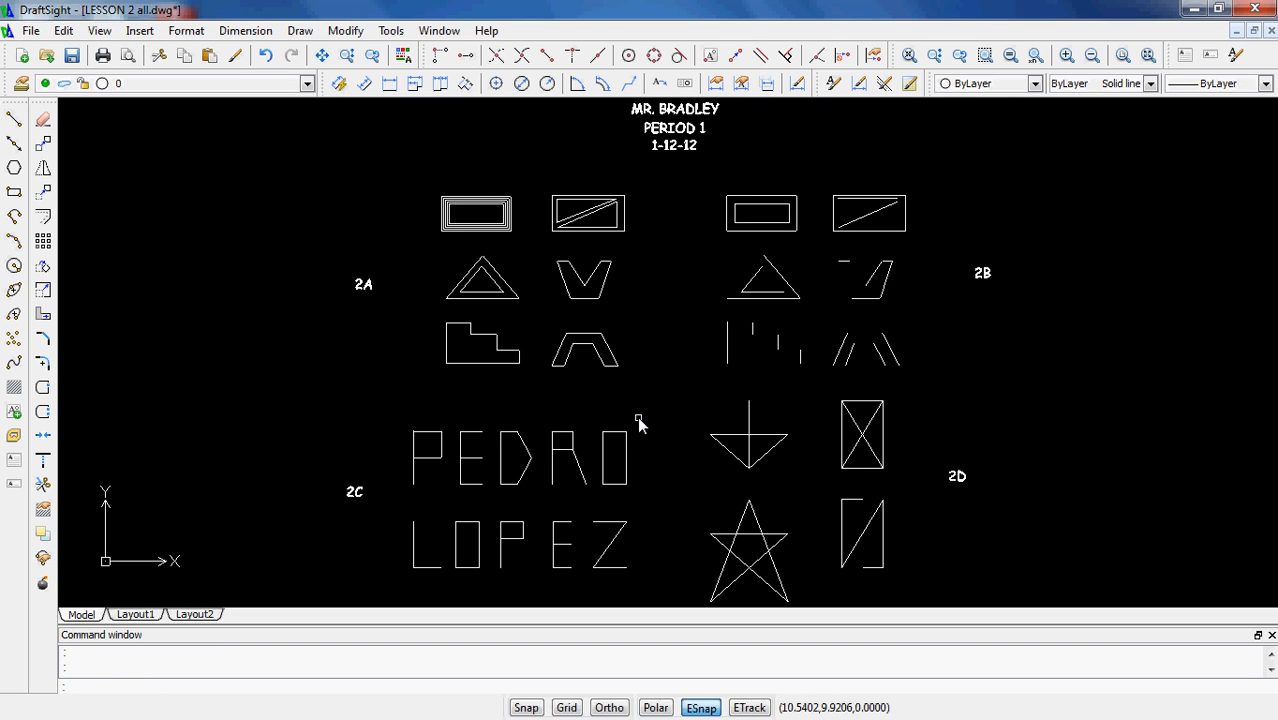
mouse_move(680, 250)
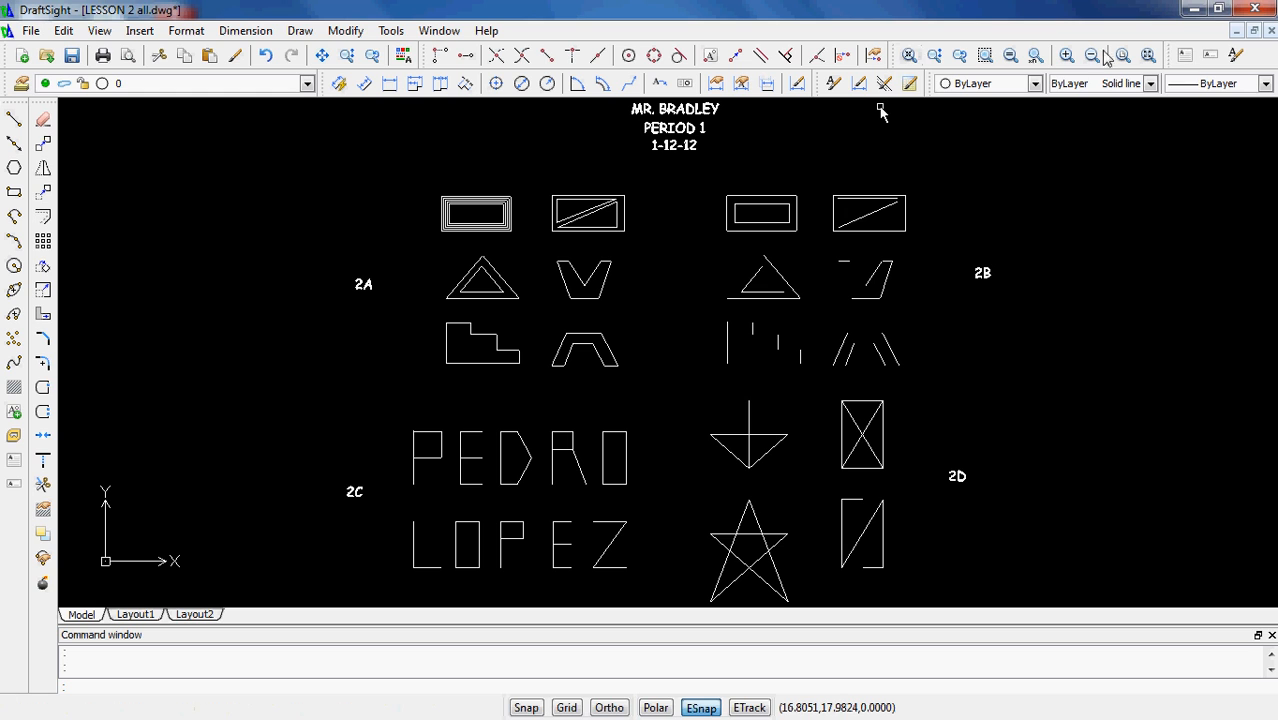
mouse_move(1211, 55)
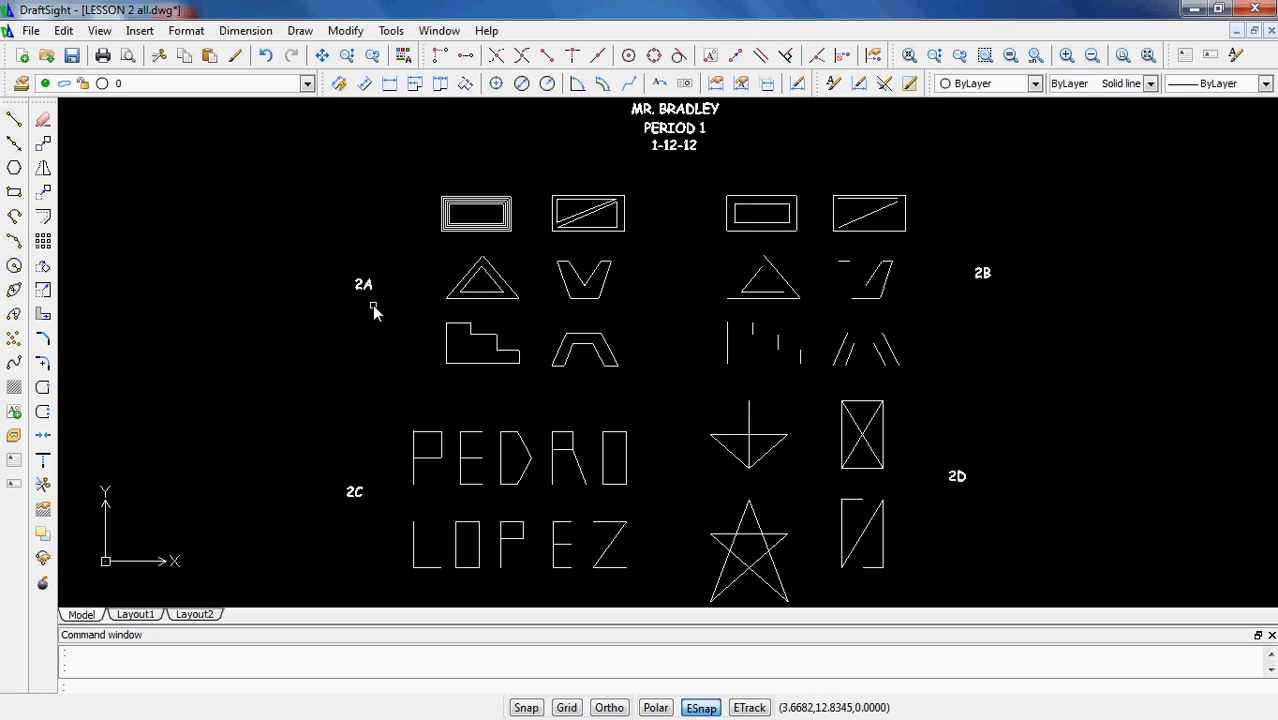
mouse_move(518, 318)
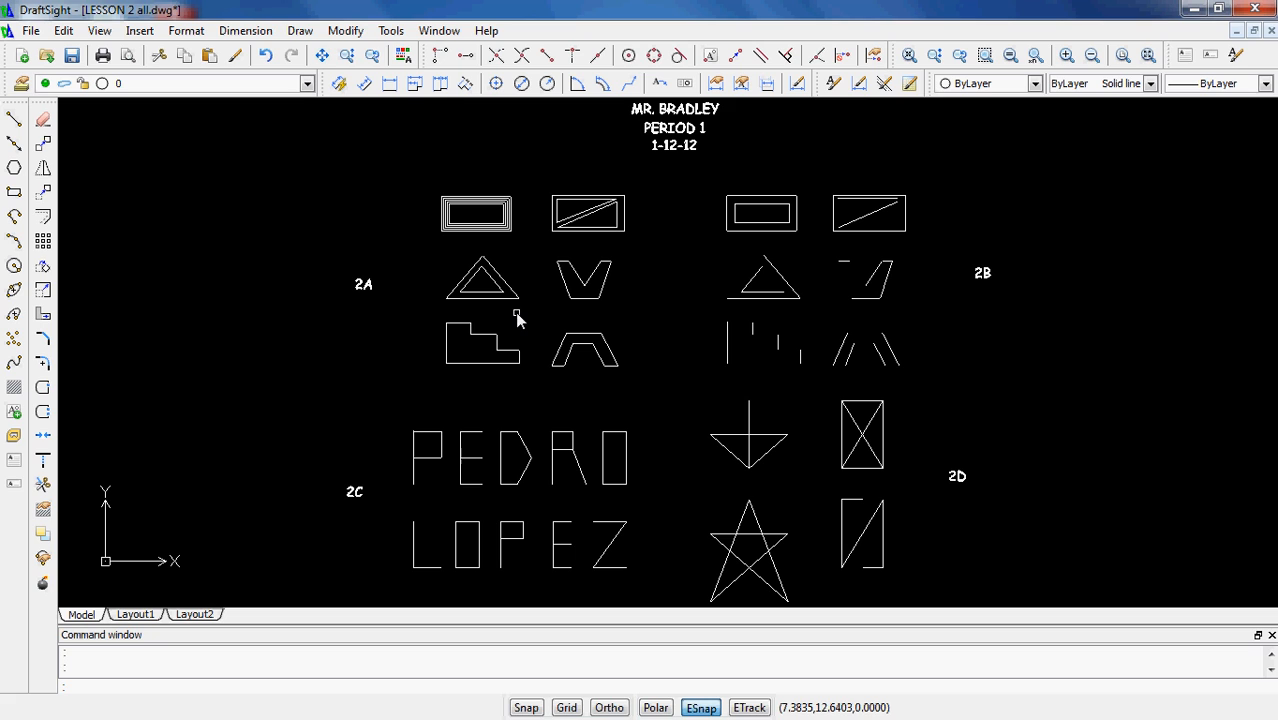